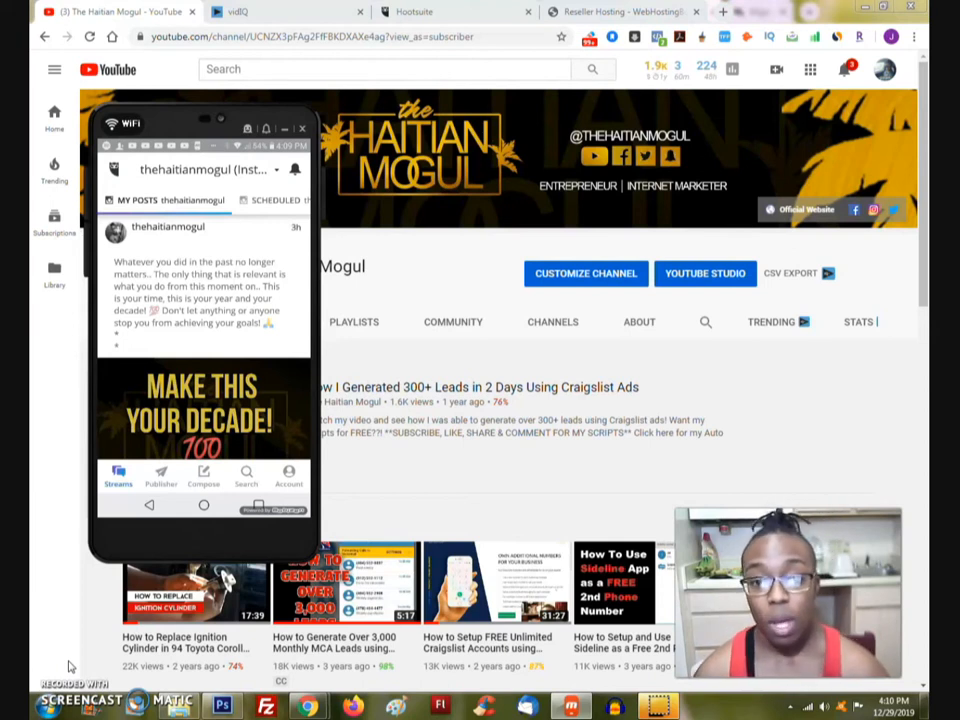
- Switch from YouTube to the Hootsuite streams dashboard
left_click(414, 11)
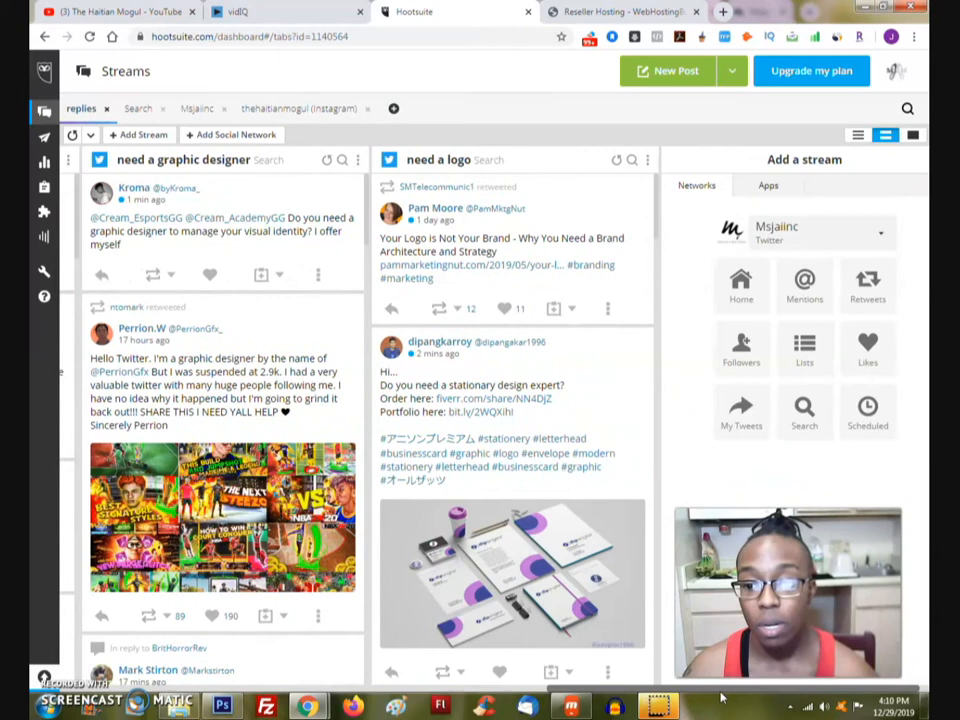
mouse_move(740, 375)
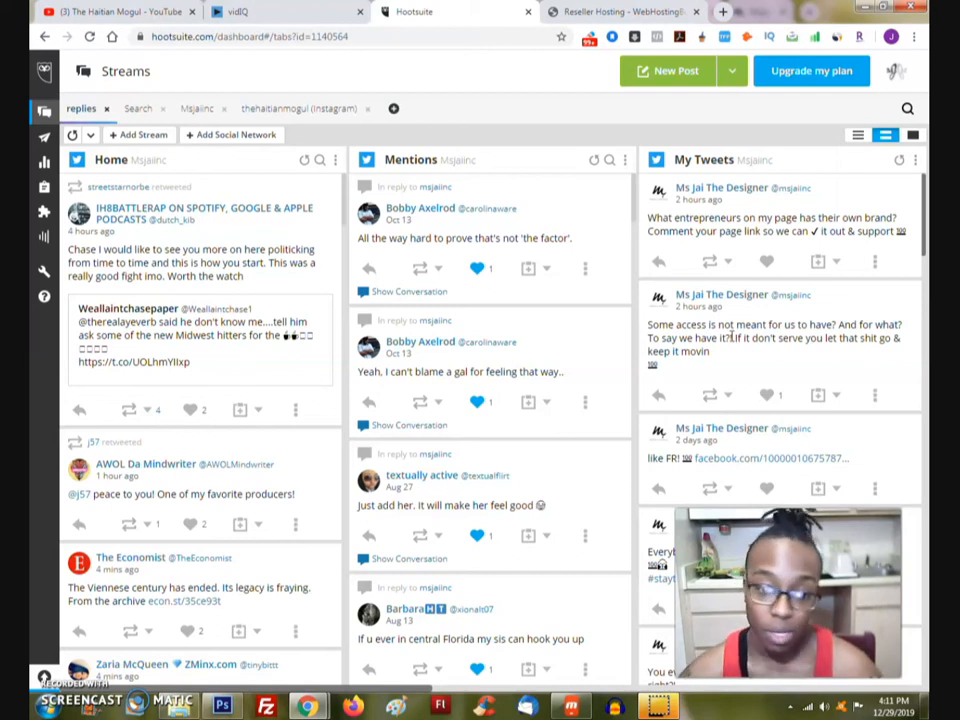
mouse_move(722, 358)
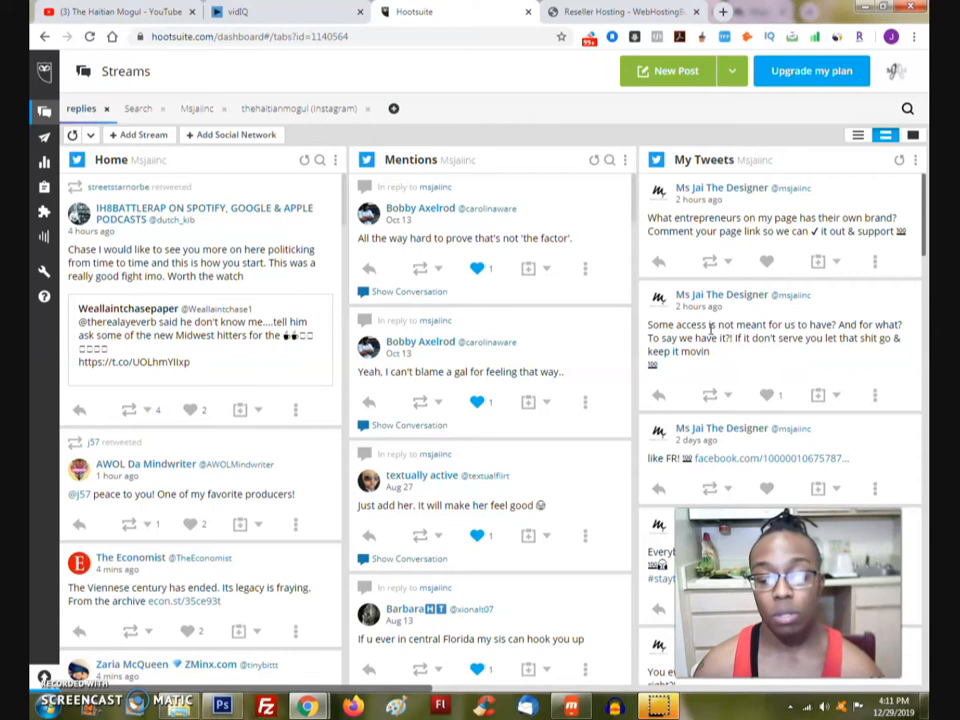
mouse_move(452, 381)
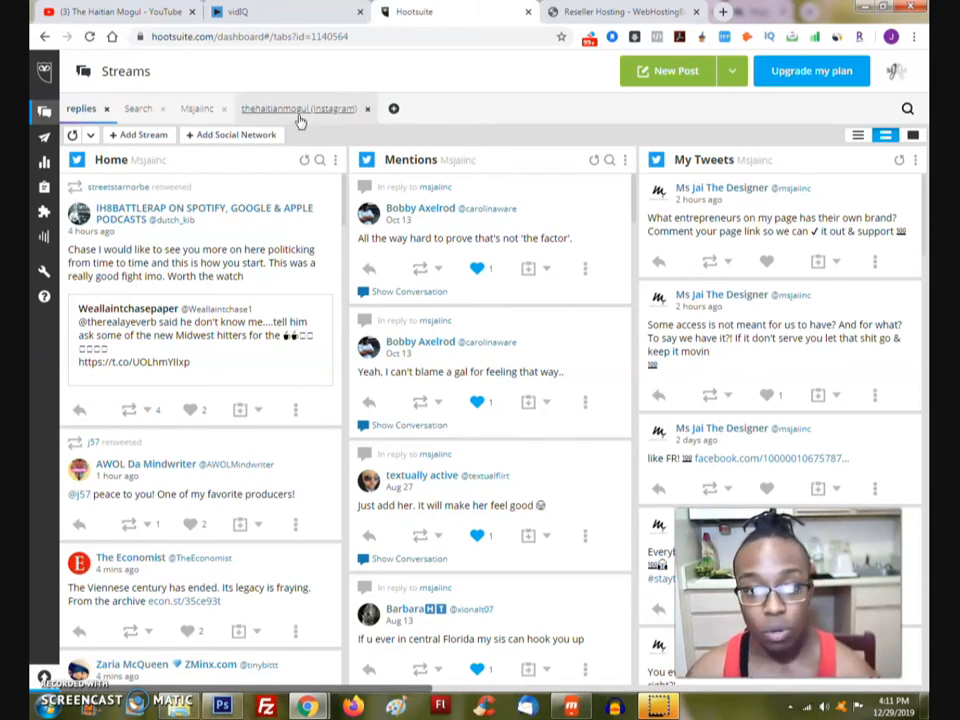
- Show the thehaitianmogul Instagram account's streams board
left_click(297, 108)
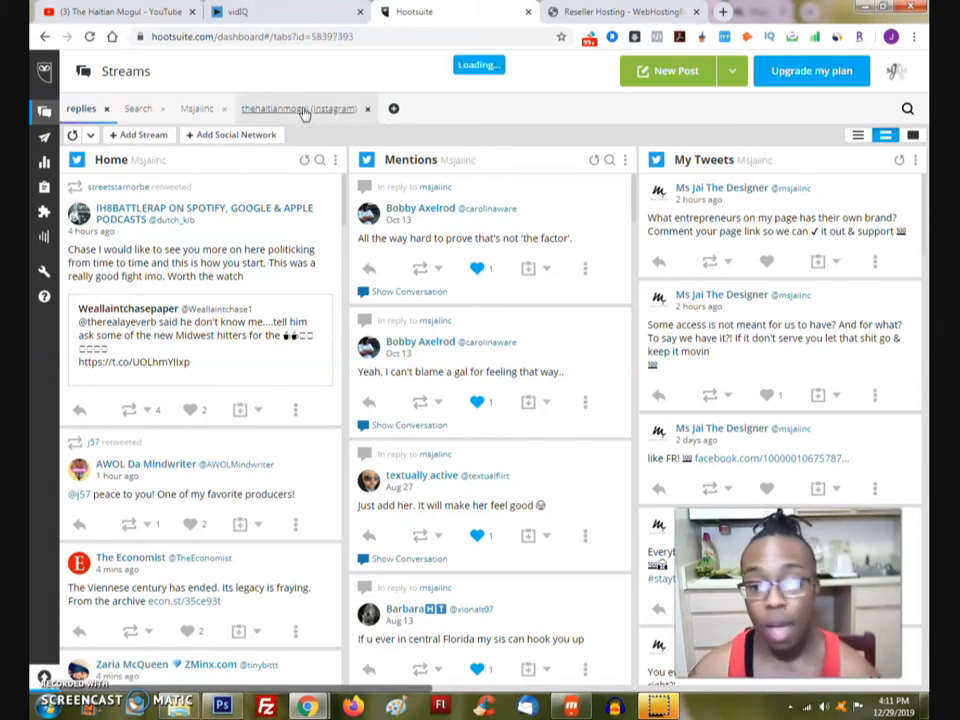
left_click(298, 109)
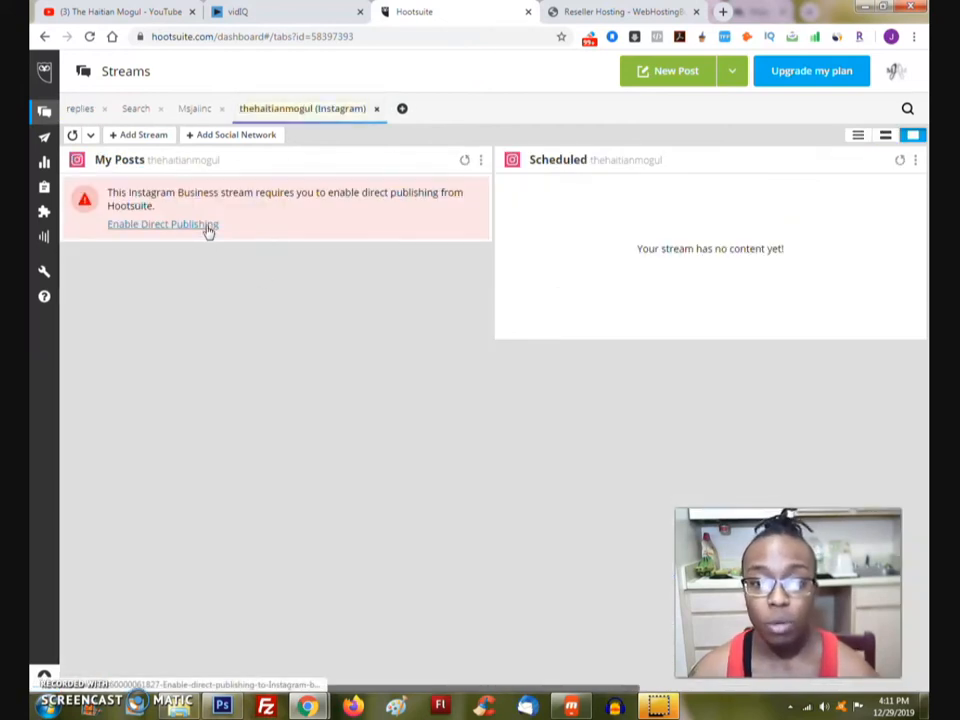
mouse_move(336, 300)
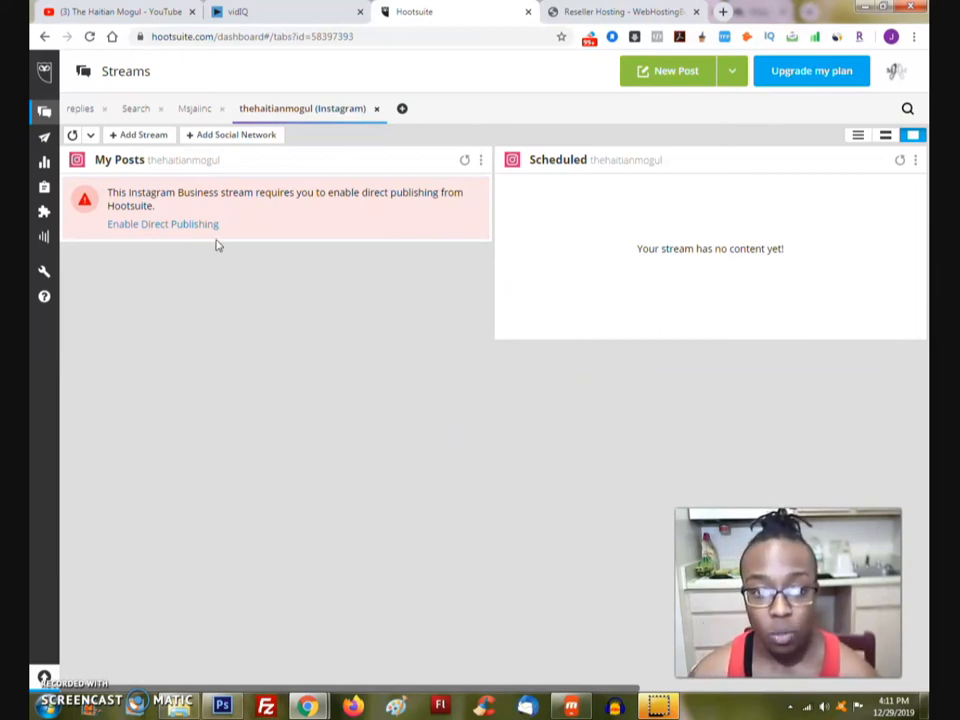
mouse_move(208, 225)
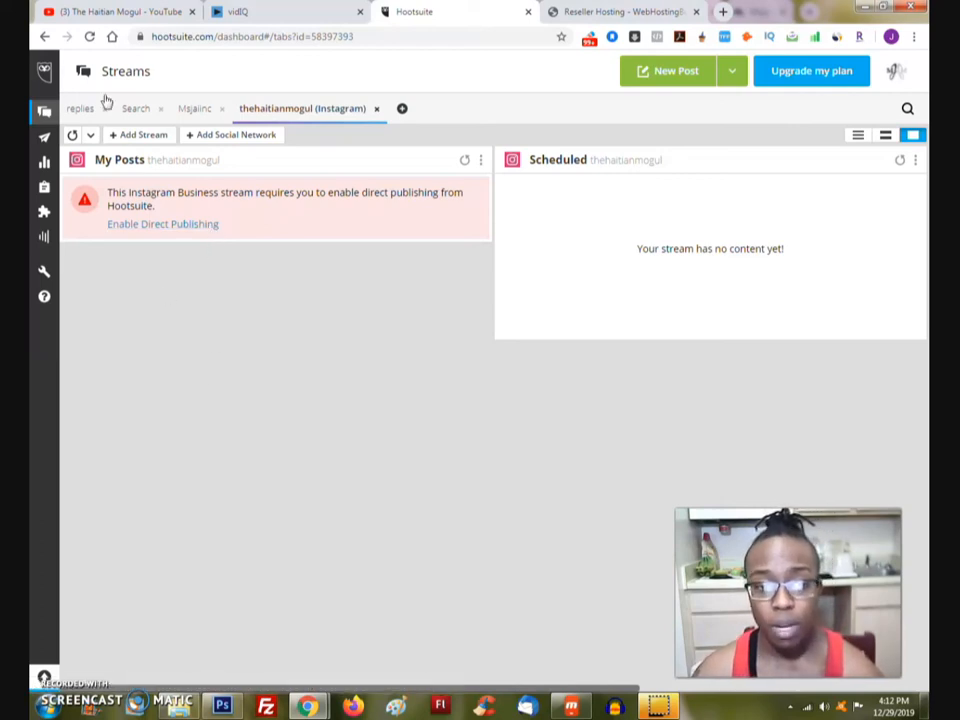
mouse_move(144, 144)
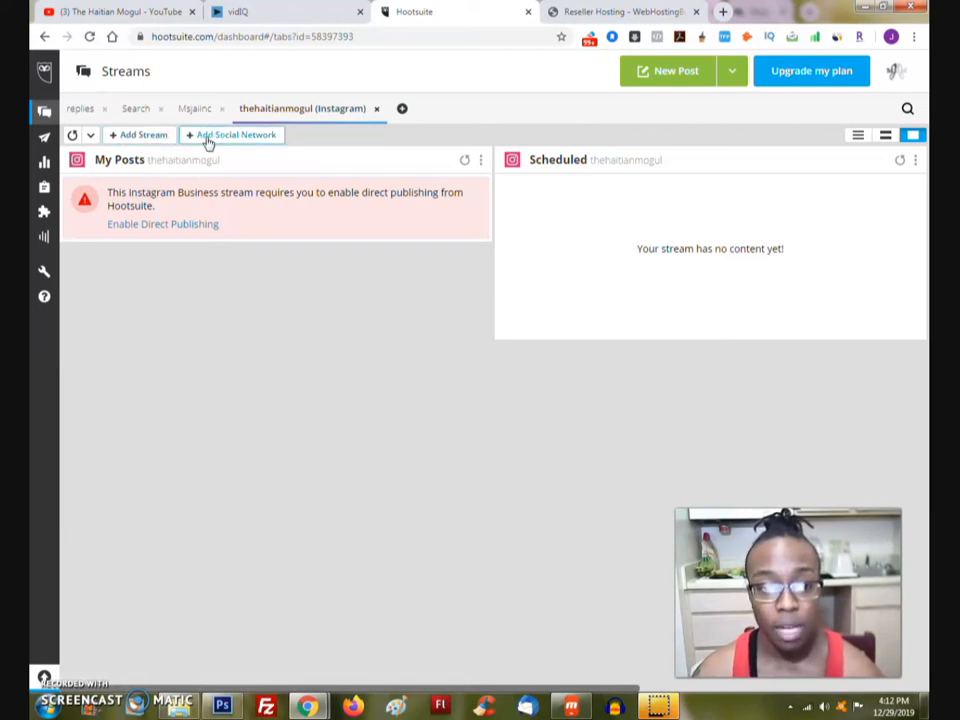
left_click(231, 135)
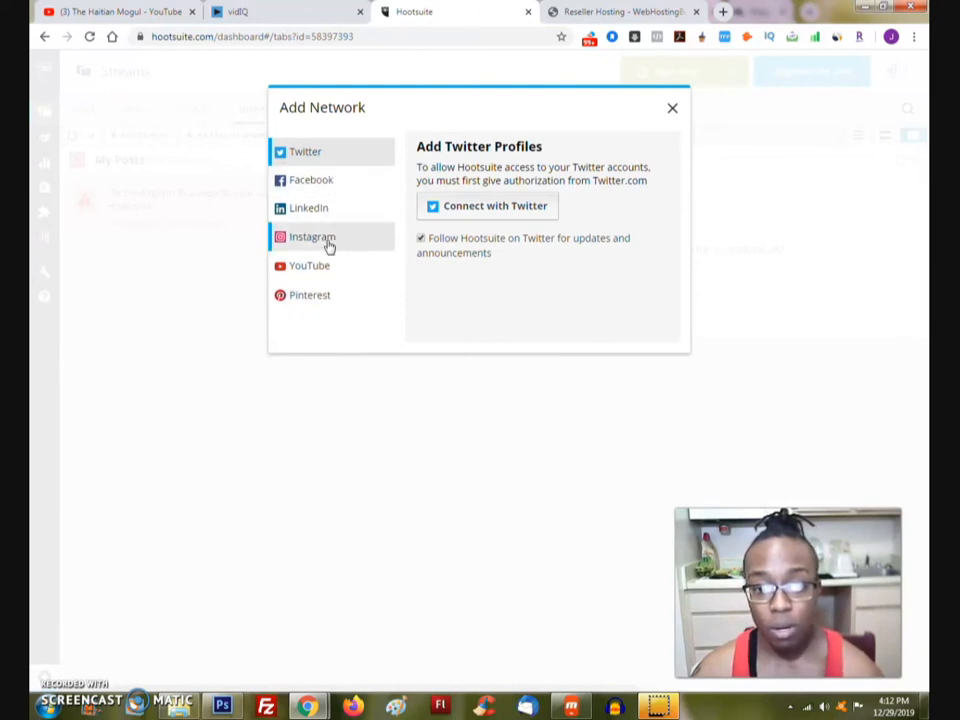
left_click(312, 236)
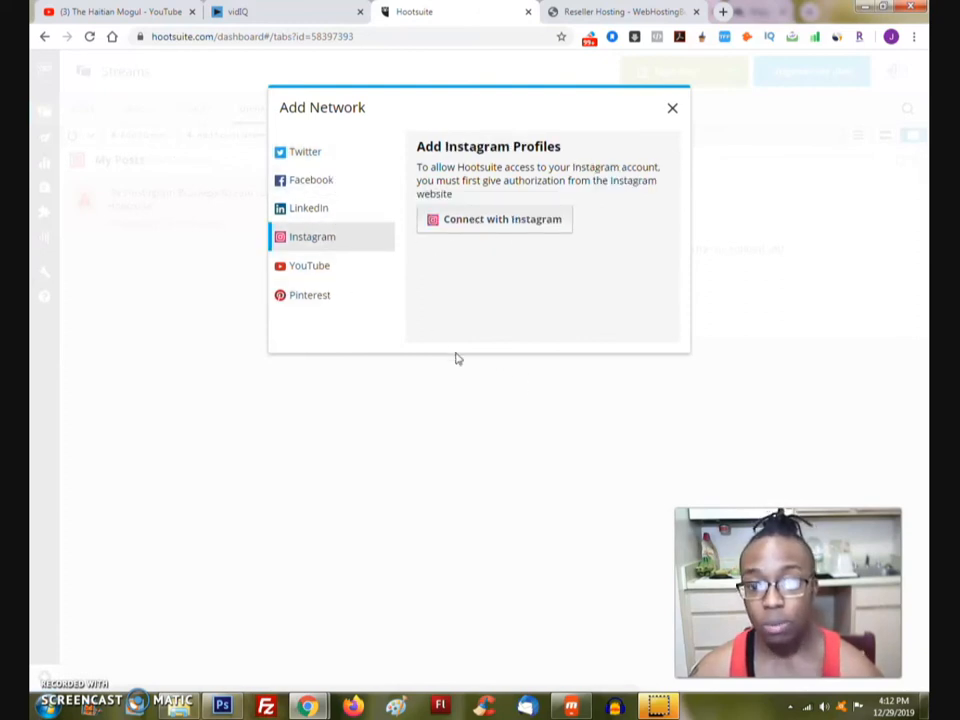
left_click(671, 107)
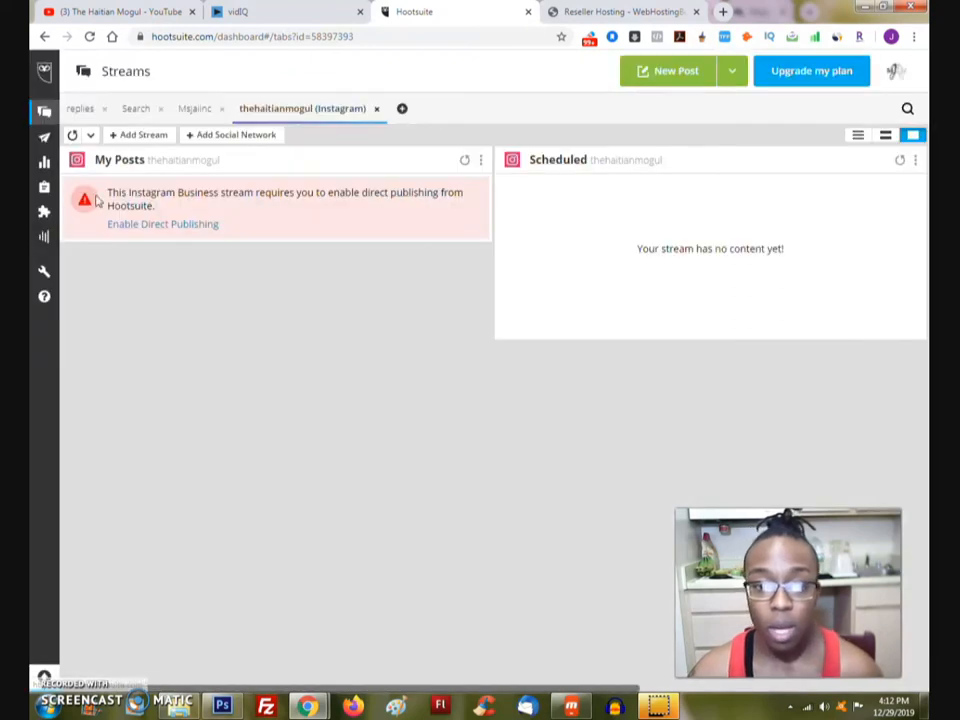
mouse_move(333, 221)
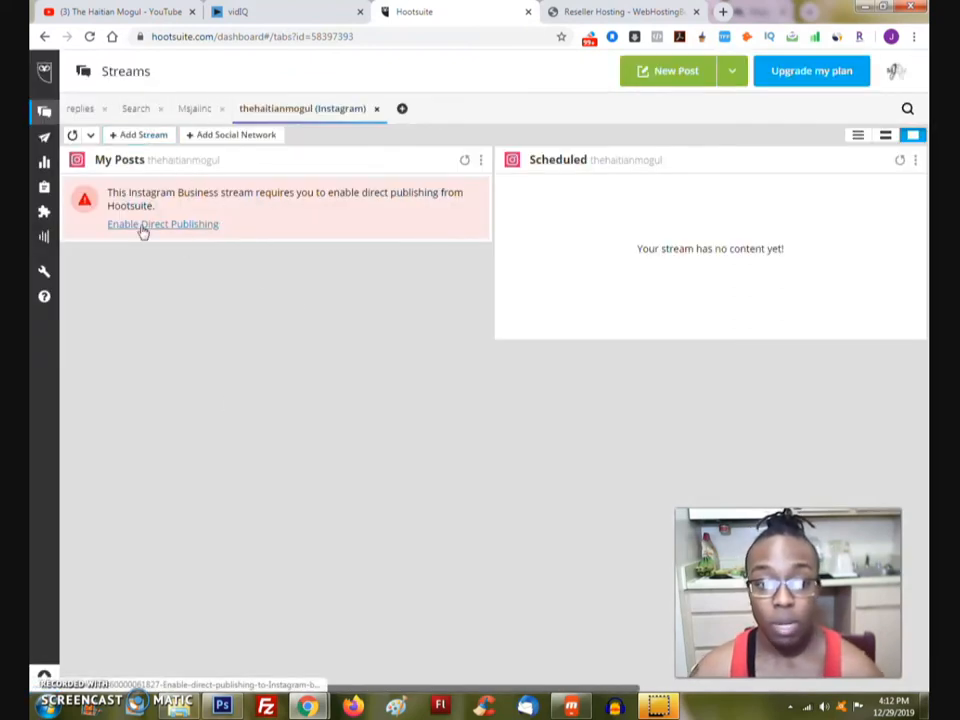
- Open the direct-publishing help article and start a blank post in the phone app
left_click(162, 223)
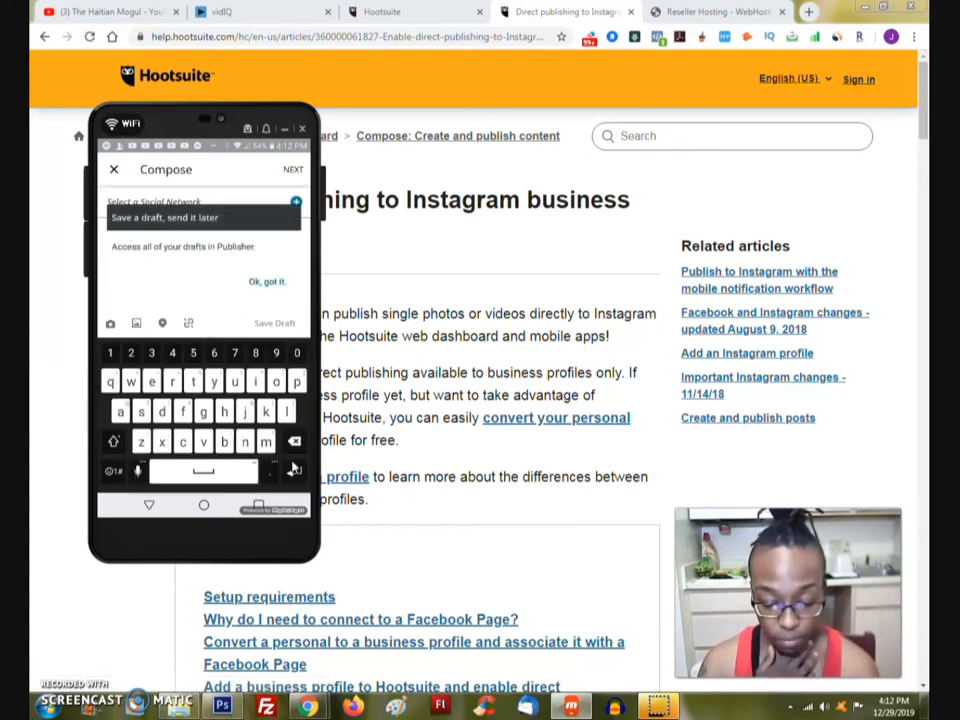
left_click(261, 282)
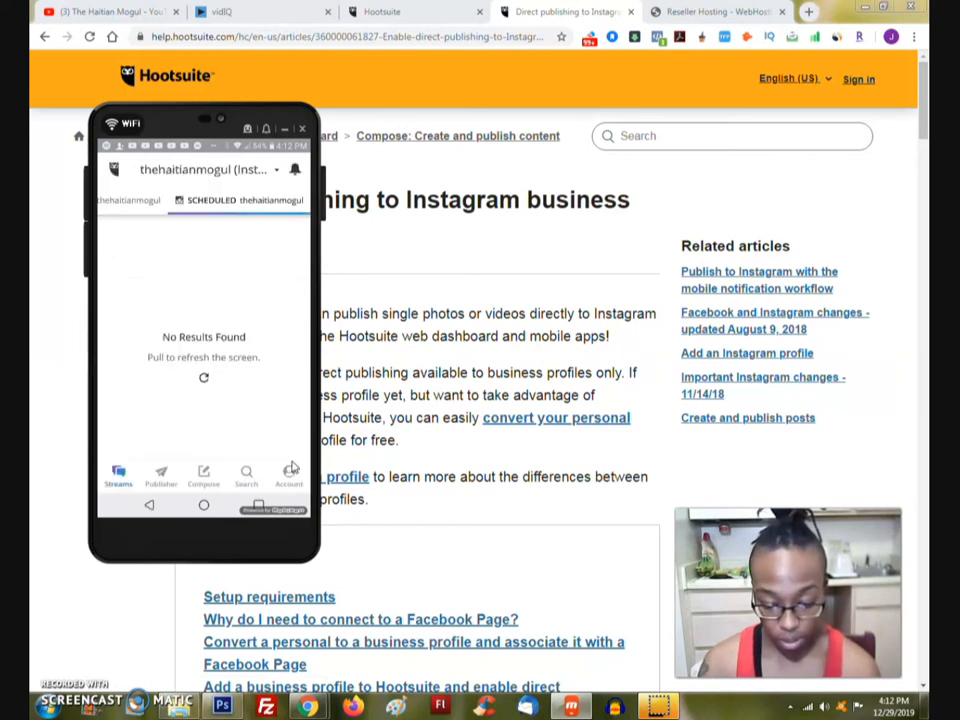
left_click(140, 199)
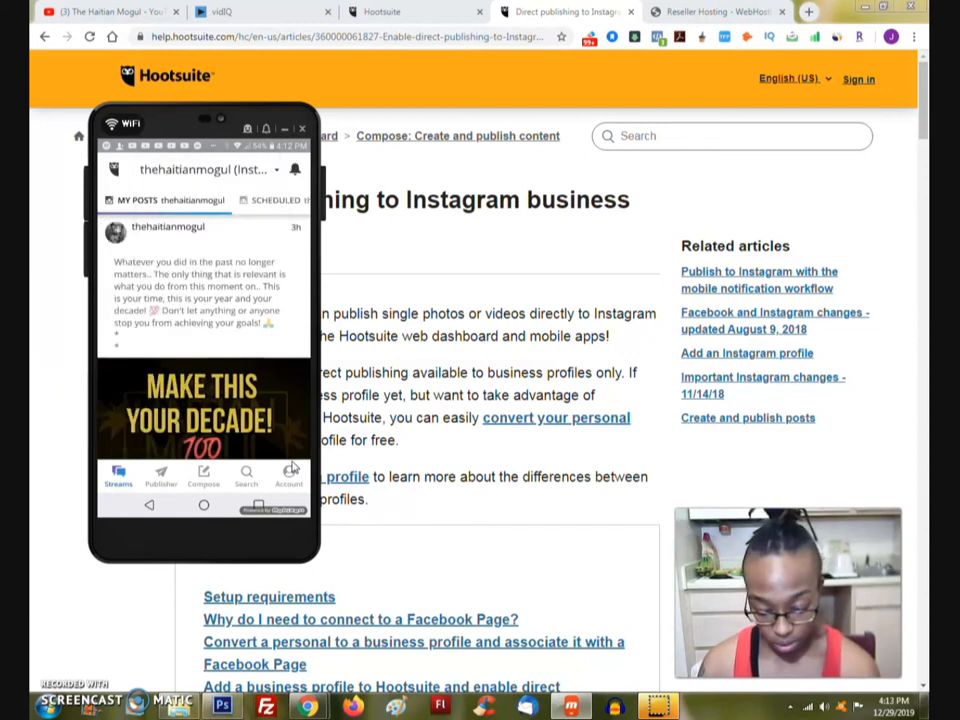
left_click(288, 476)
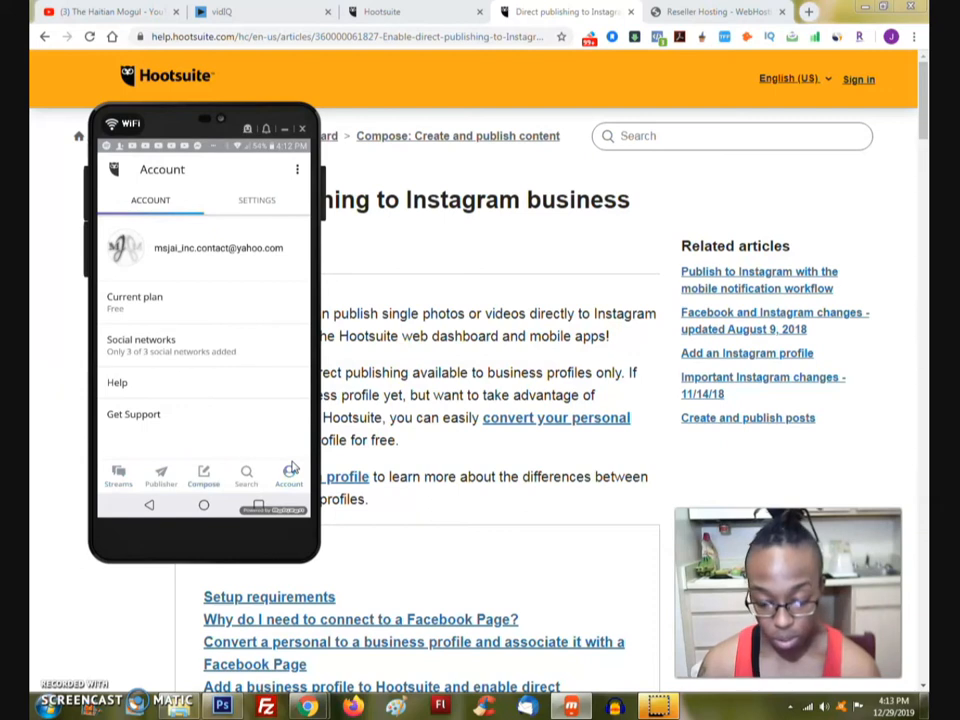
left_click(203, 476)
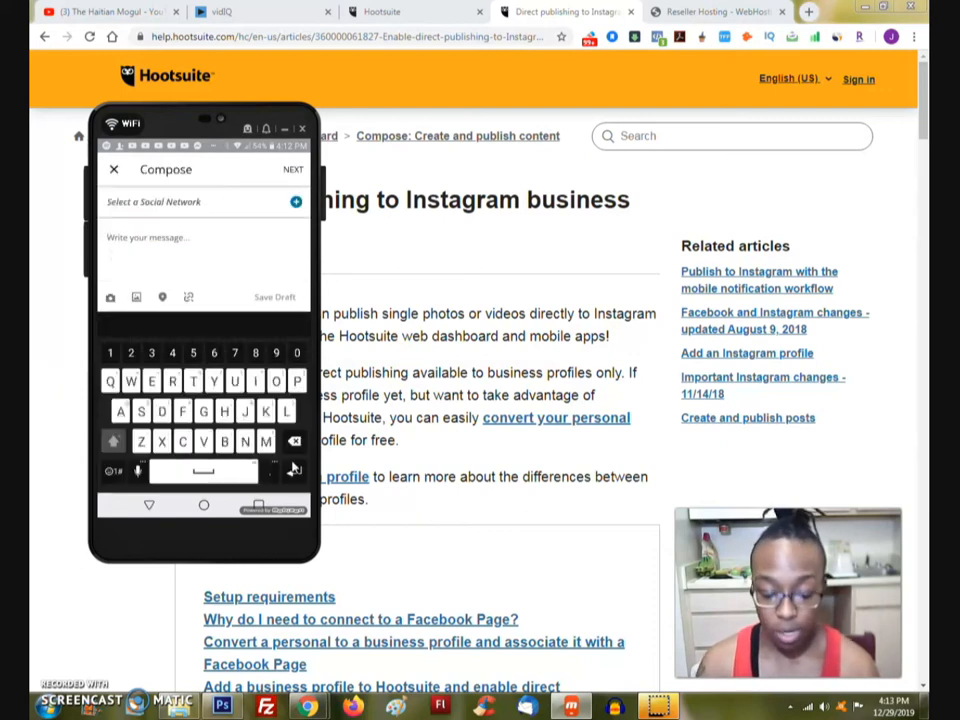
- Type 'Test' and scroll through the direct publishing setup requirements
type("Test")
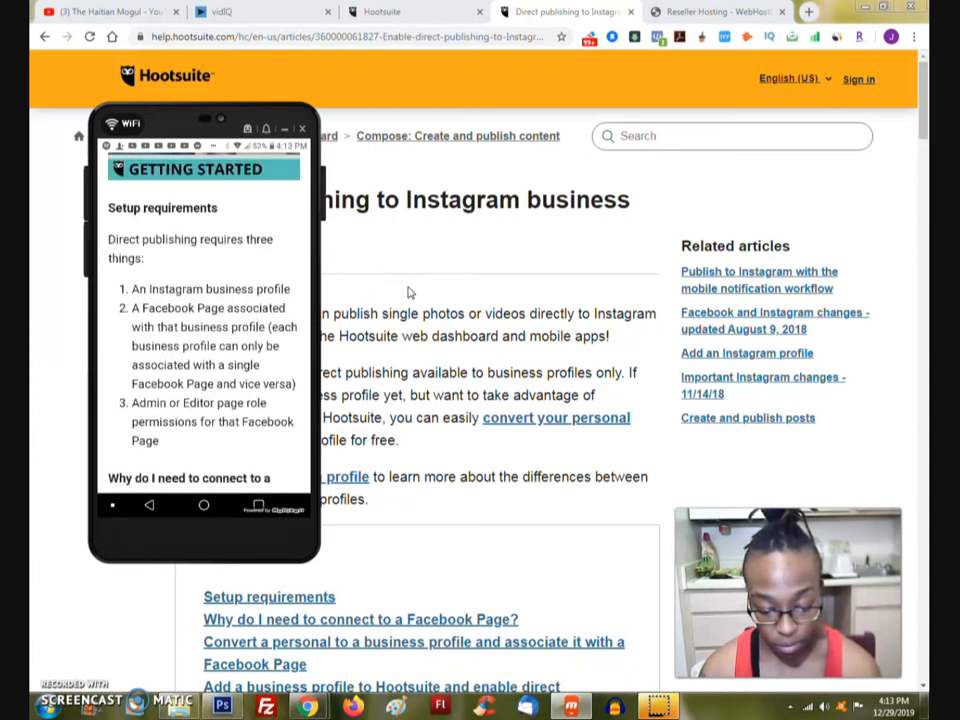
scroll("down", 3)
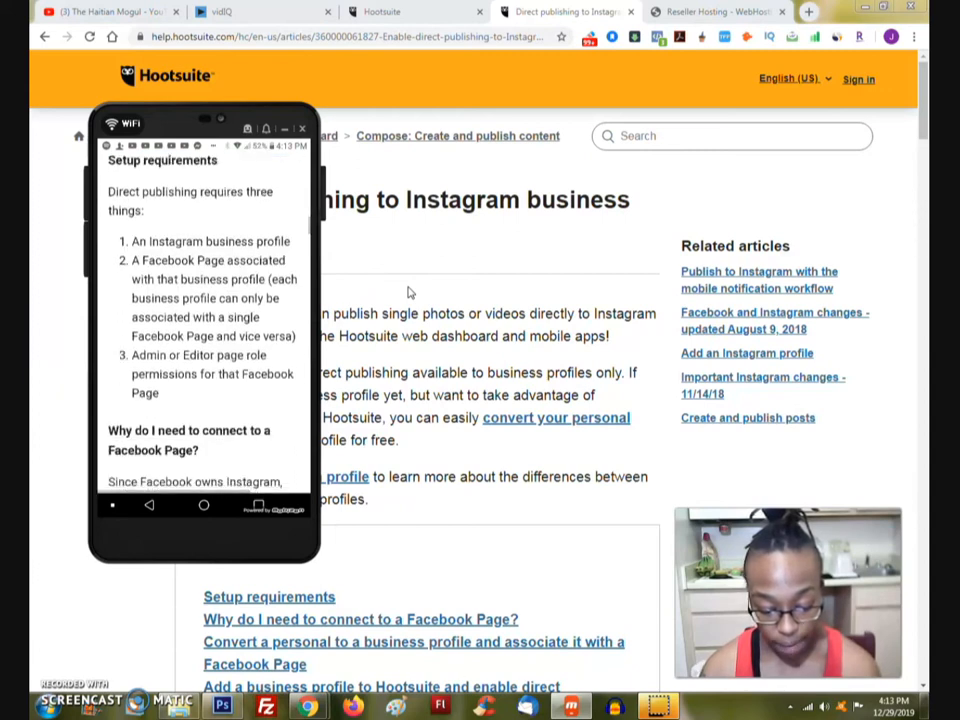
scroll("down", 3)
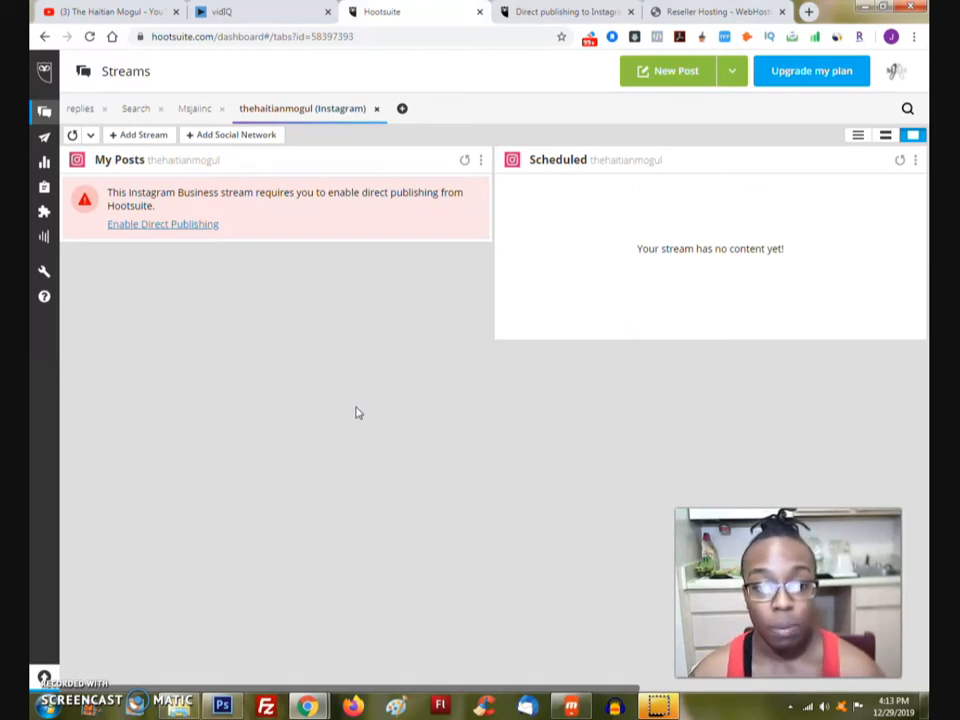
mouse_move(139, 135)
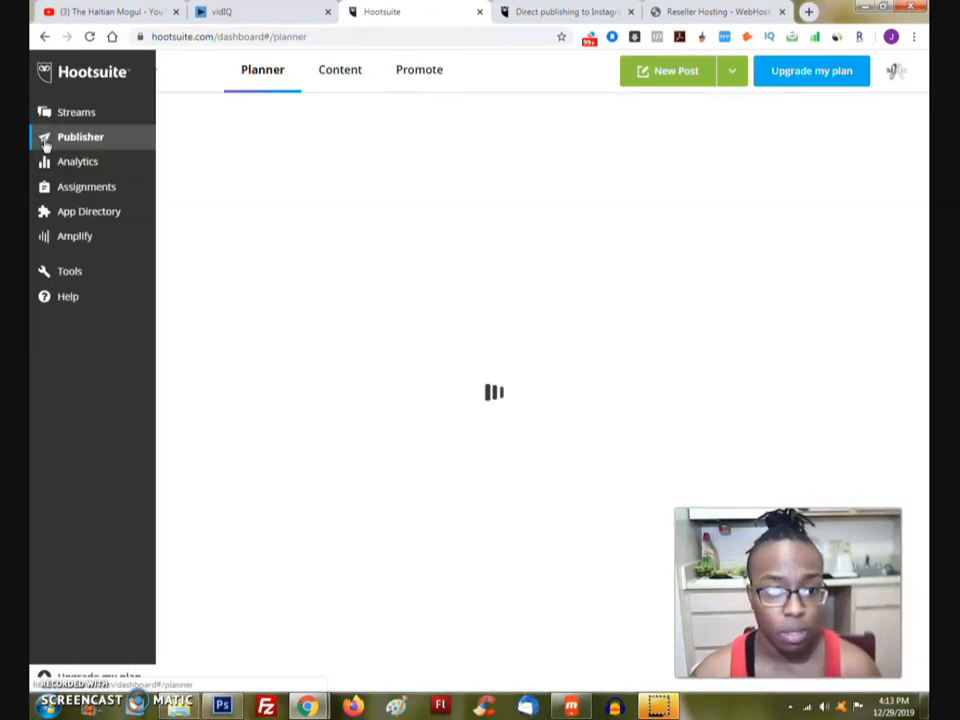
- Return from Publisher to the Twitter Home, Mentions and My Tweets streams
left_click(77, 112)
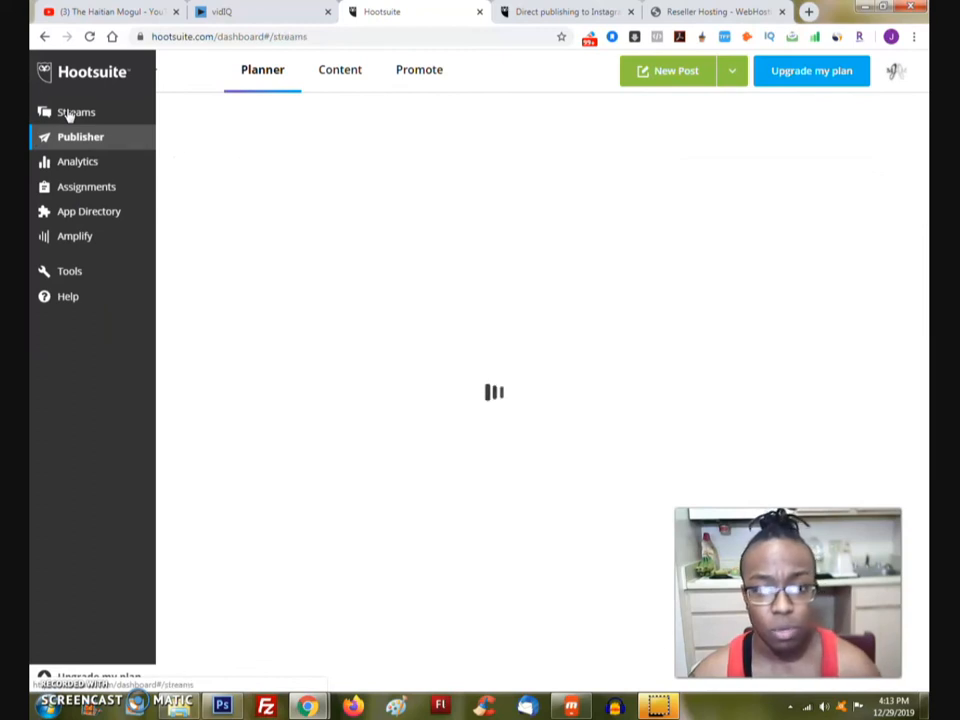
left_click(78, 111)
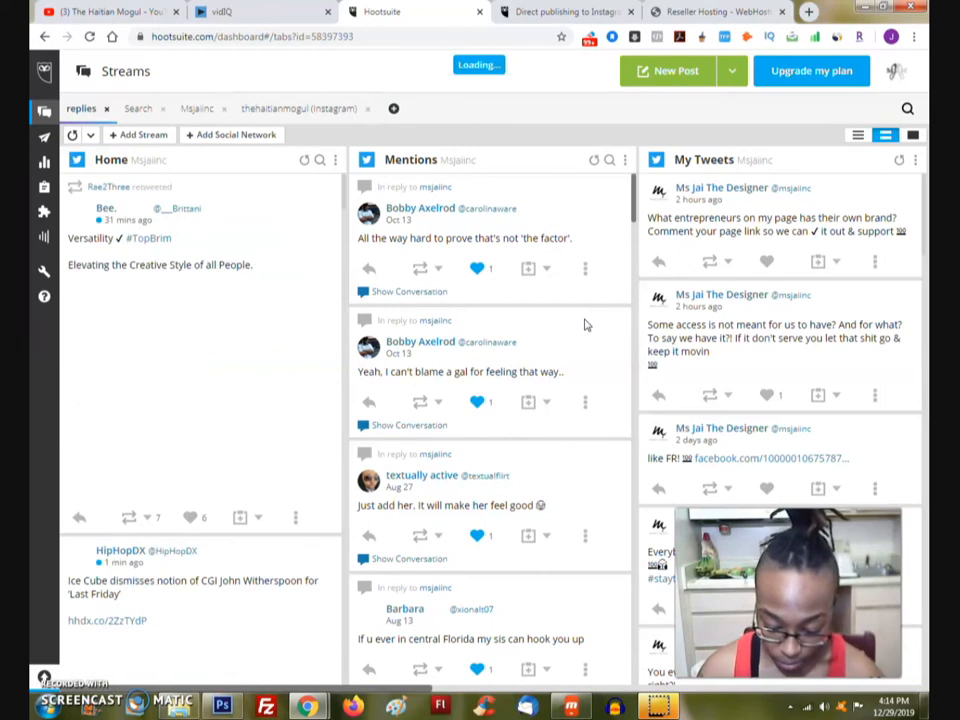
- Show the Instagram streams and discard the 'Test' draft on the phone
left_click(300, 108)
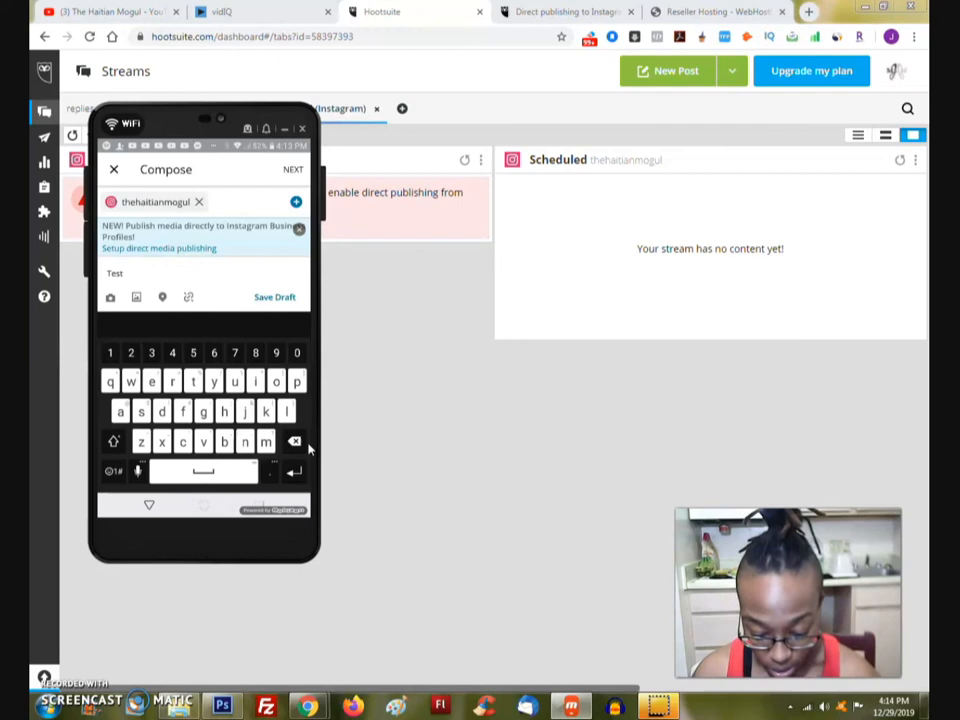
left_click(115, 169)
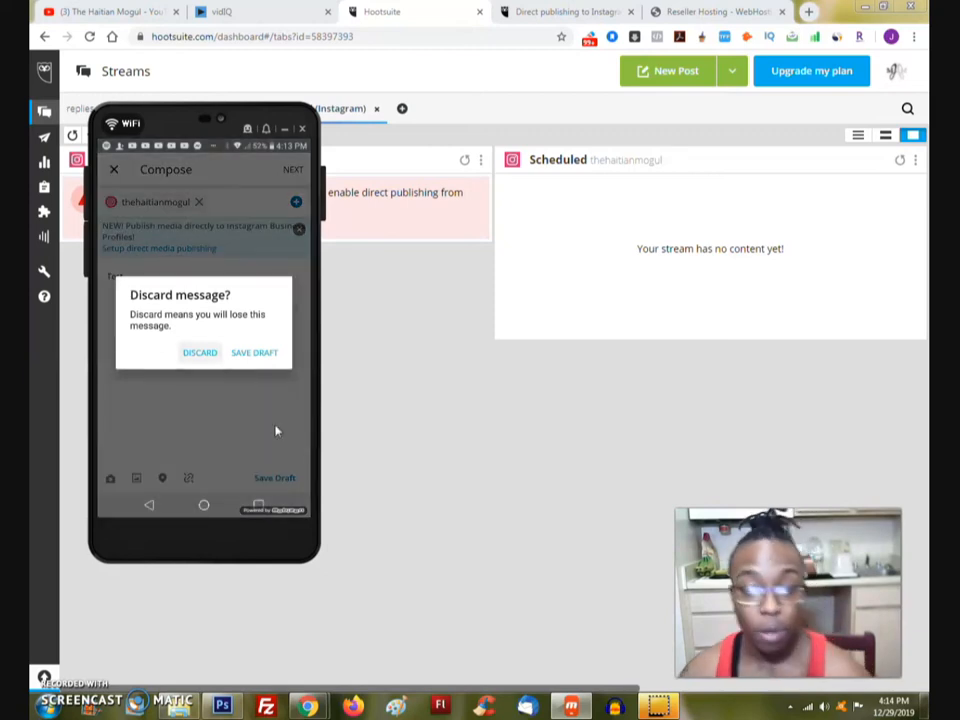
left_click(199, 352)
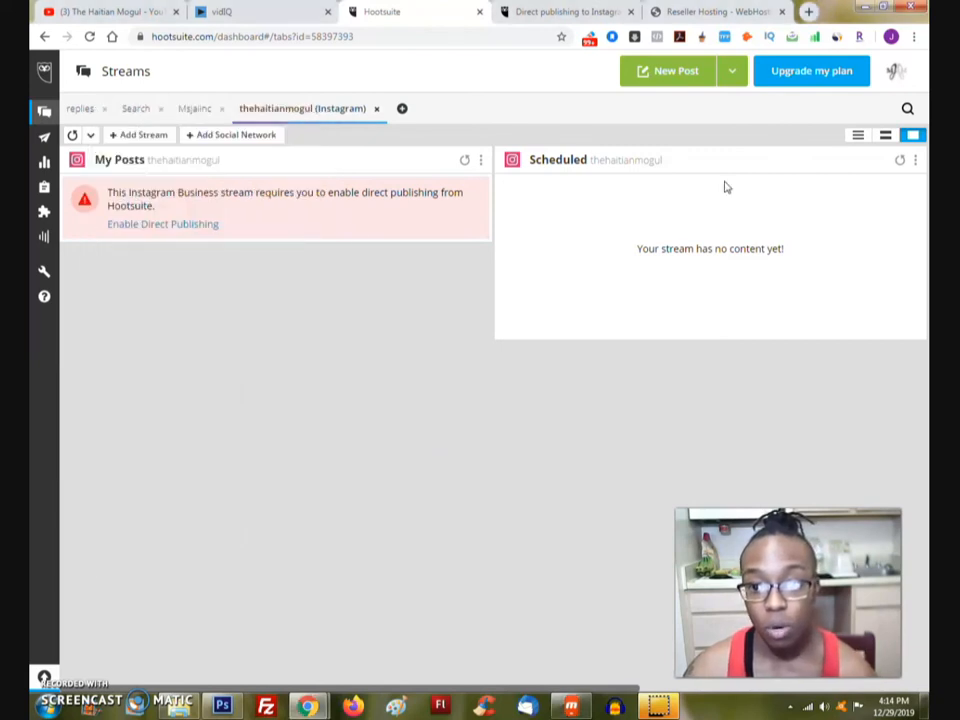
mouse_move(202, 217)
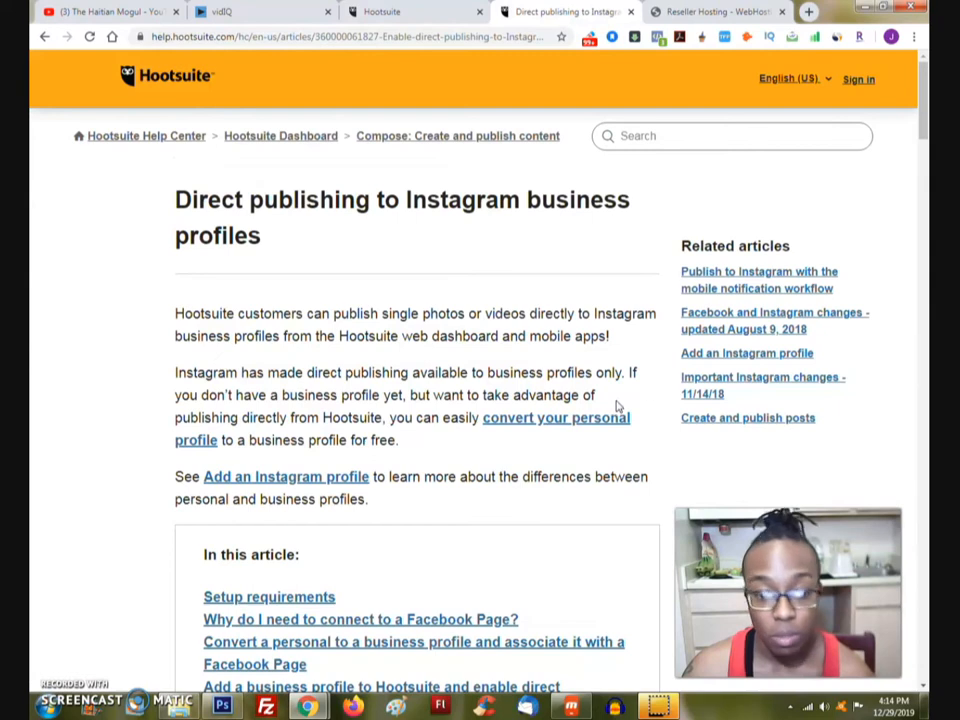
scroll("down", 3)
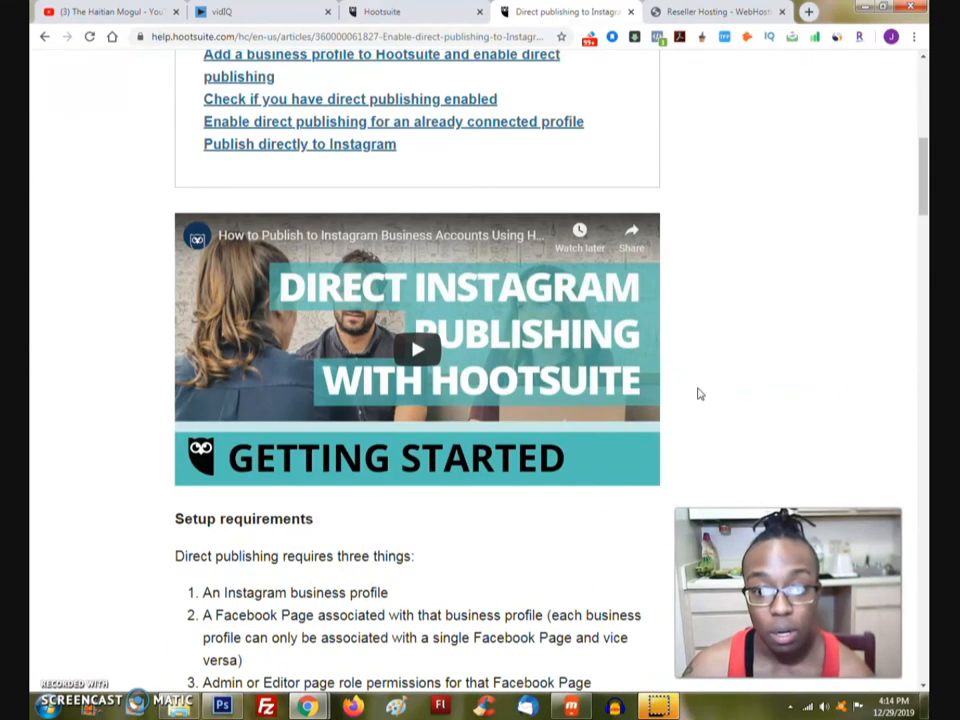
scroll("down", 3)
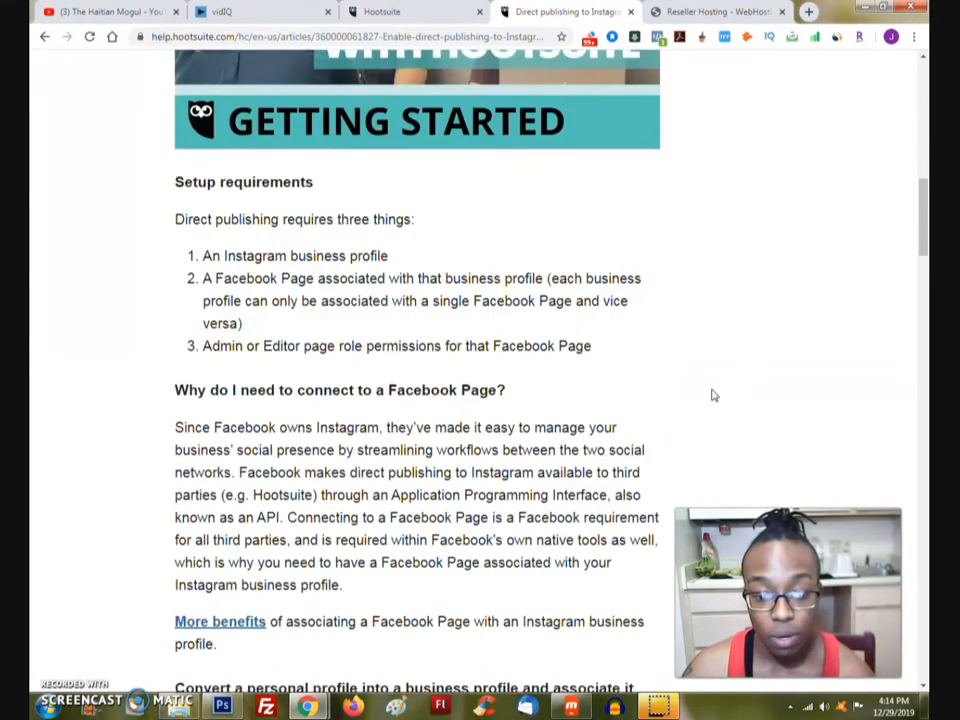
scroll("down", 3)
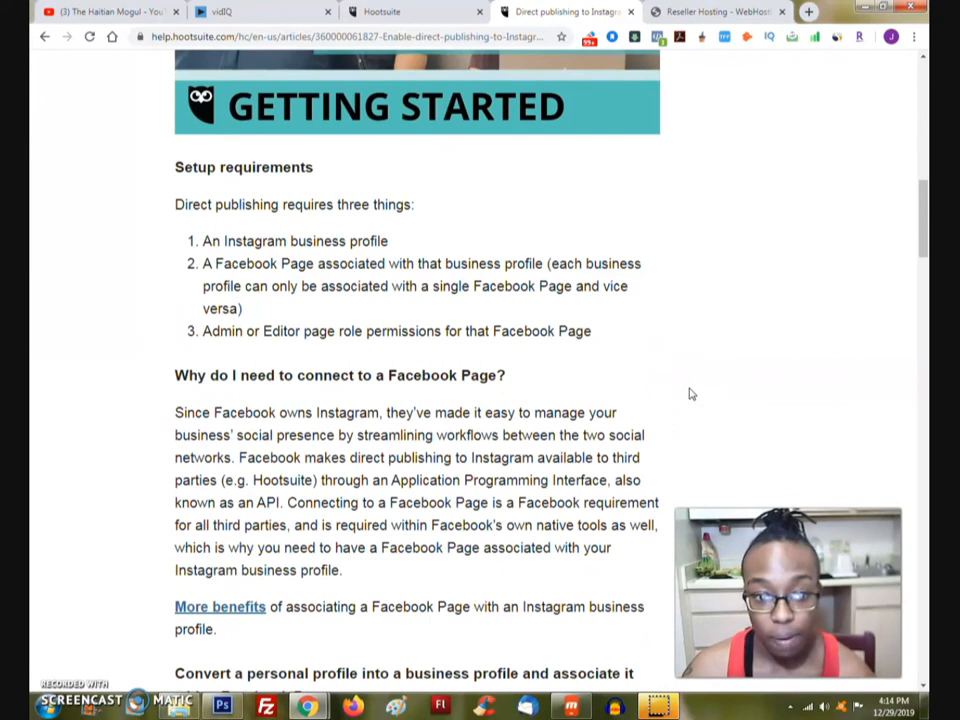
mouse_move(672, 394)
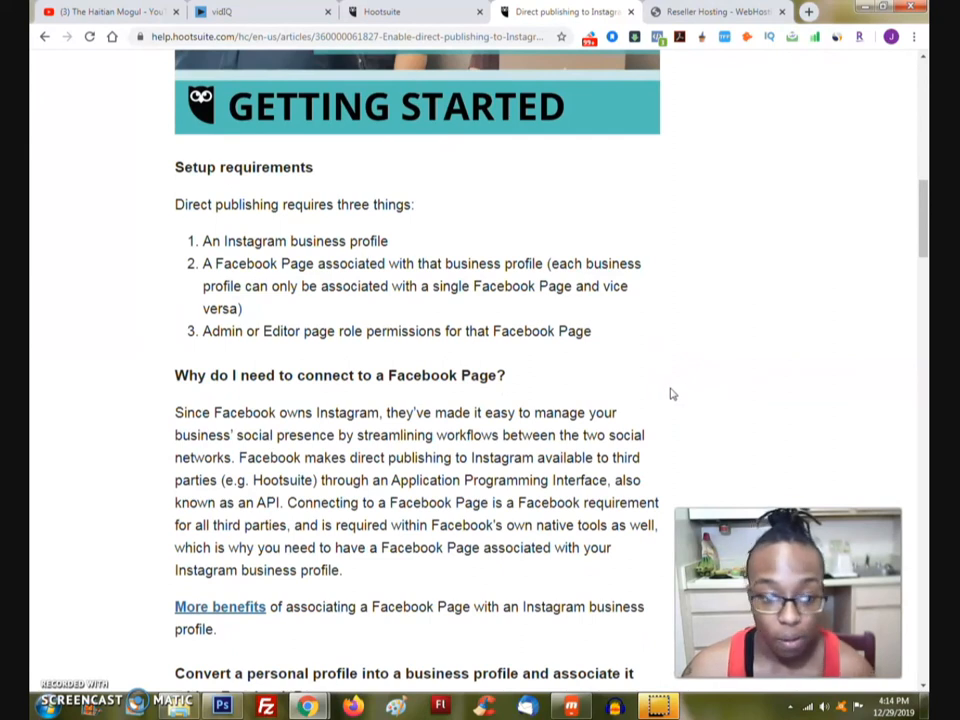
scroll("down", 3)
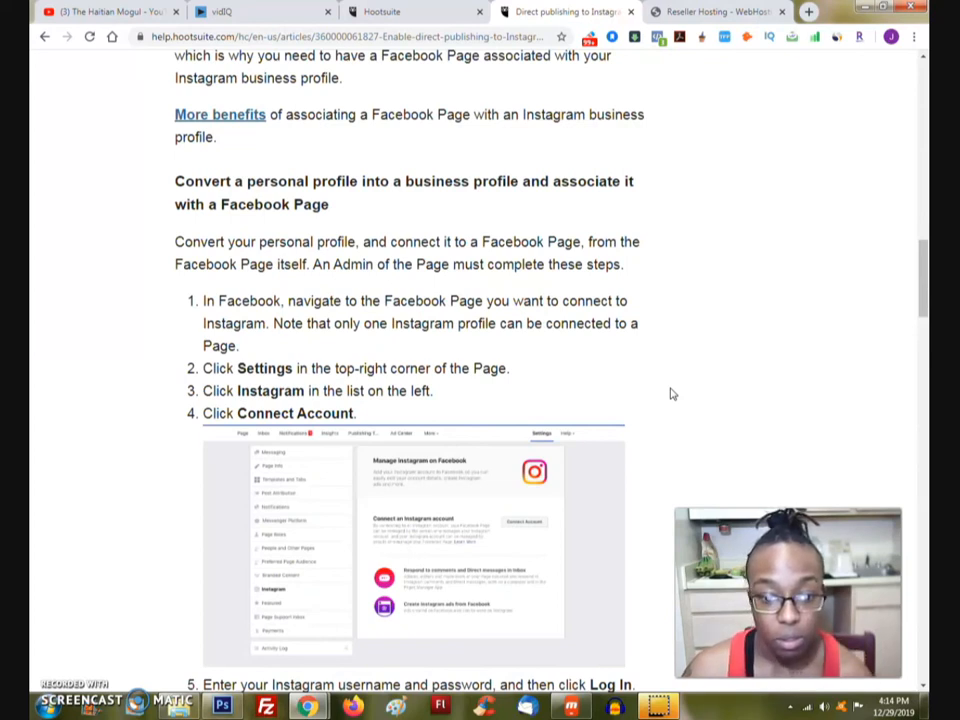
scroll("down", 3)
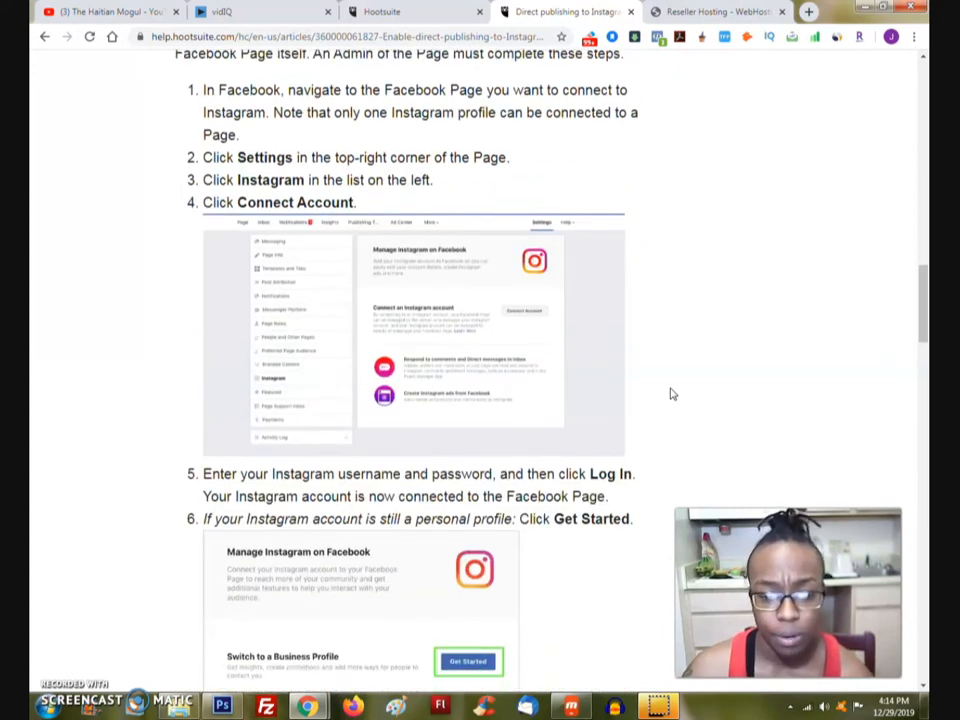
scroll("down", 3)
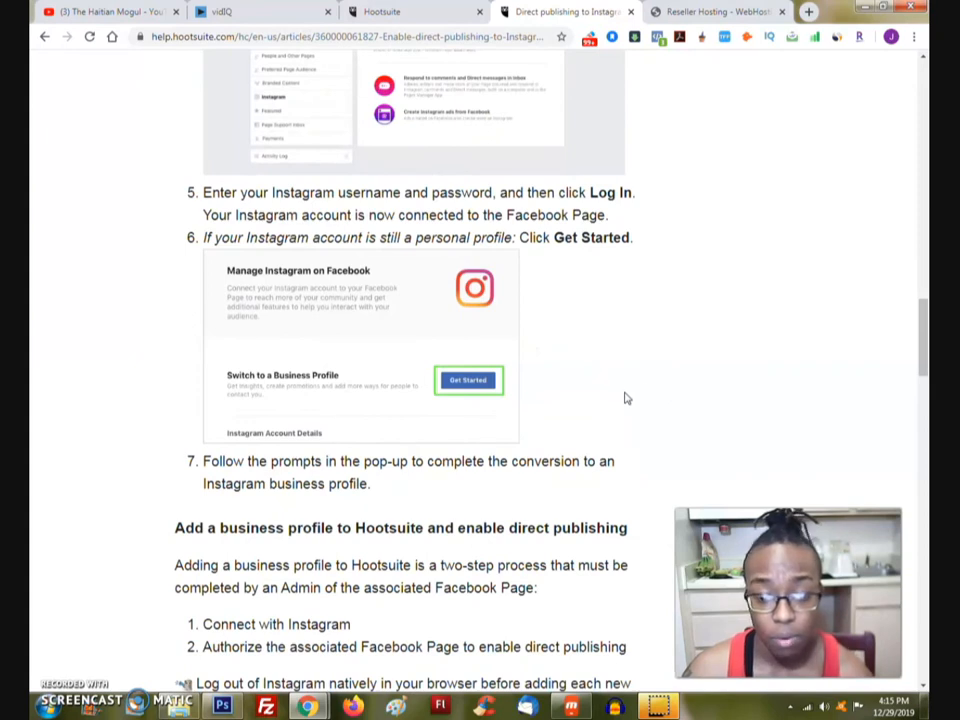
scroll("down", 3)
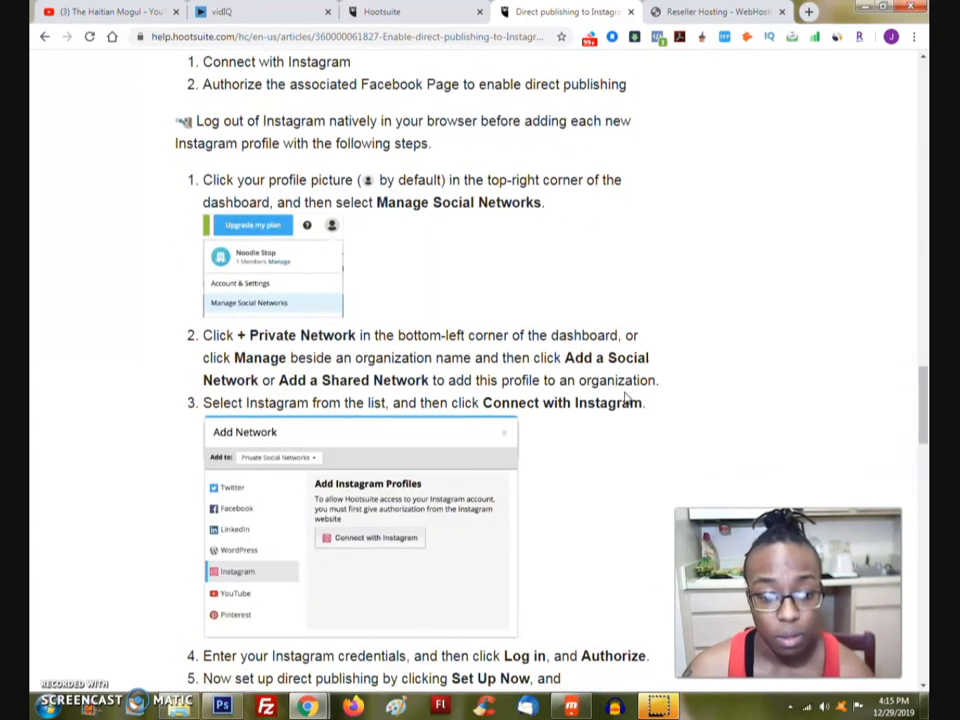
scroll("down", 3)
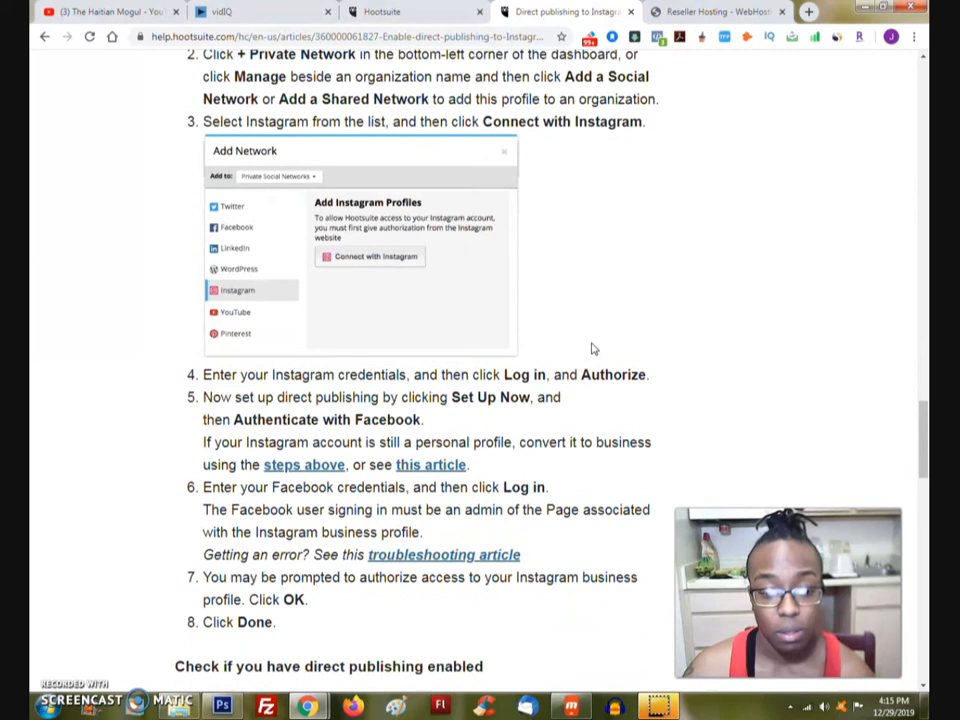
left_click(410, 11)
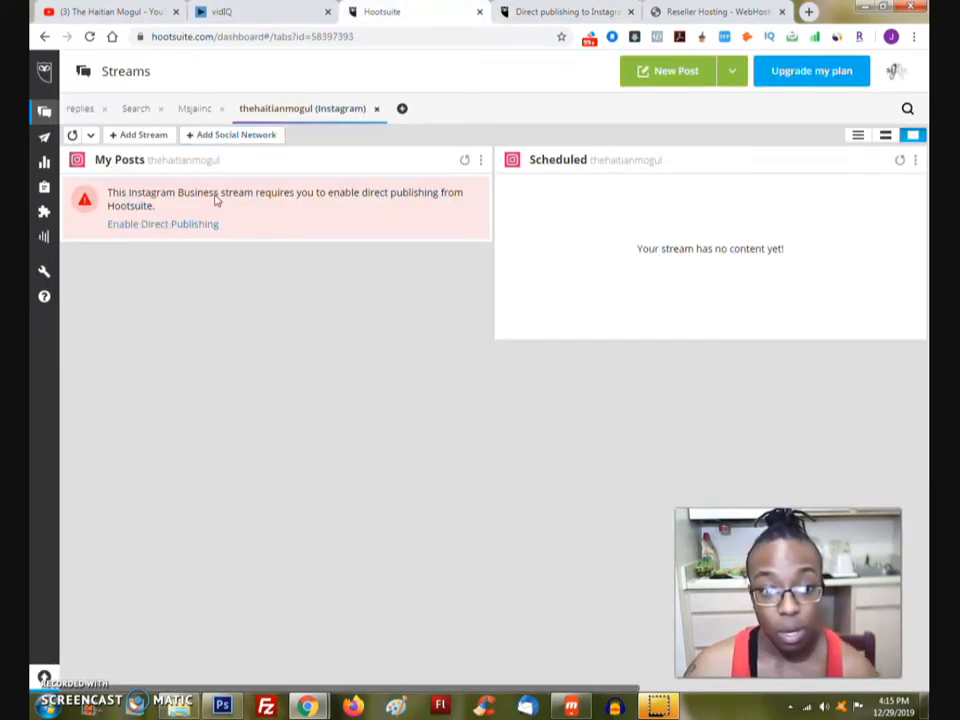
- Add Instagram as a social network and resume its unfinished connection setup
left_click(231, 134)
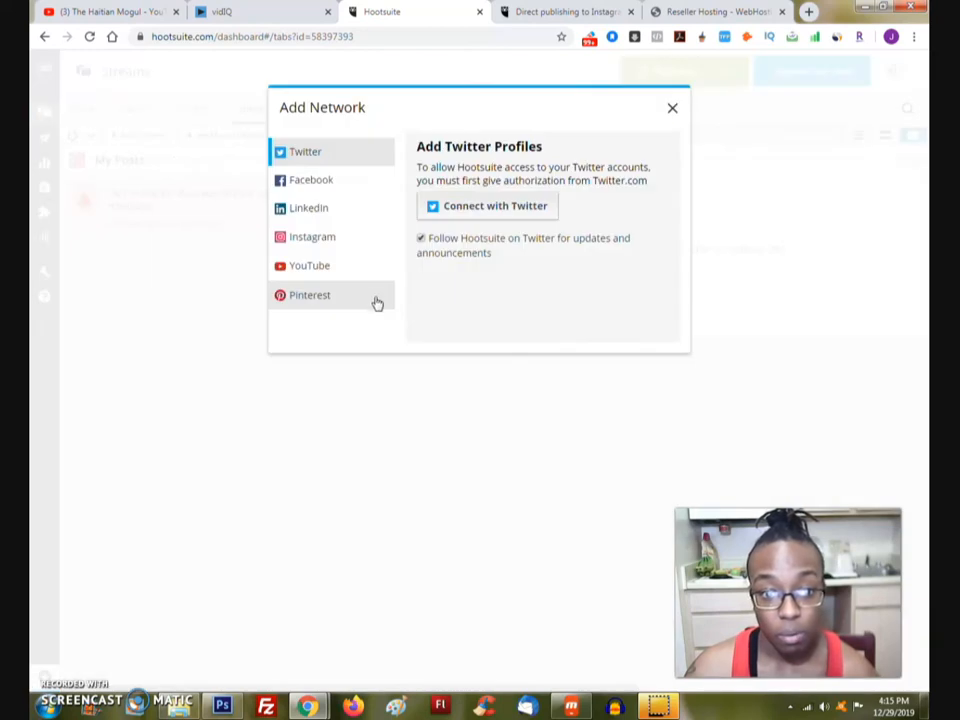
left_click(312, 236)
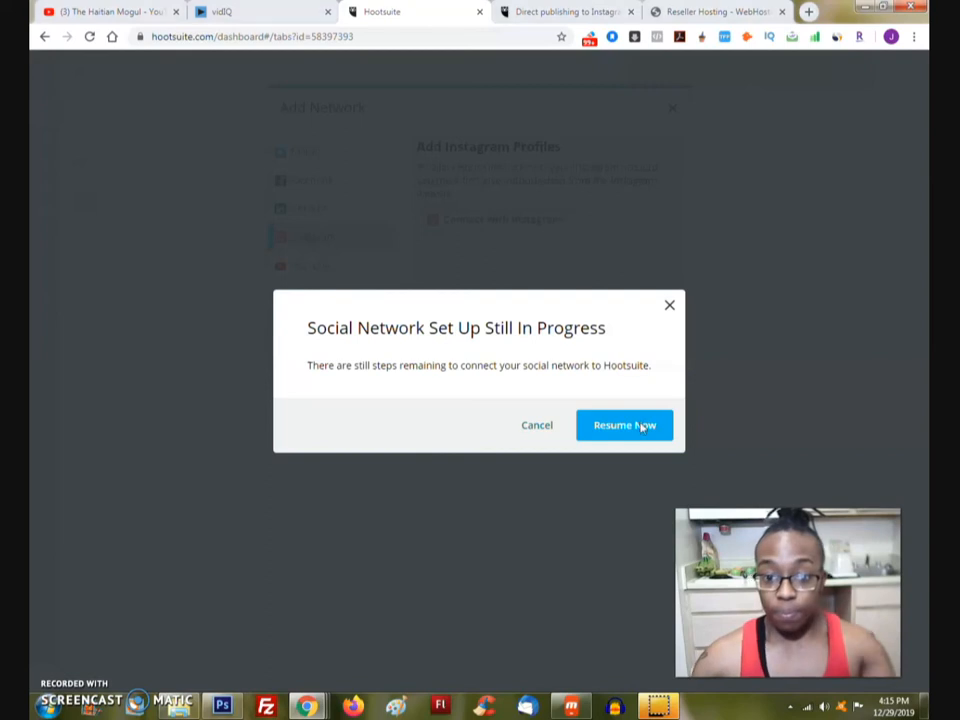
left_click(624, 425)
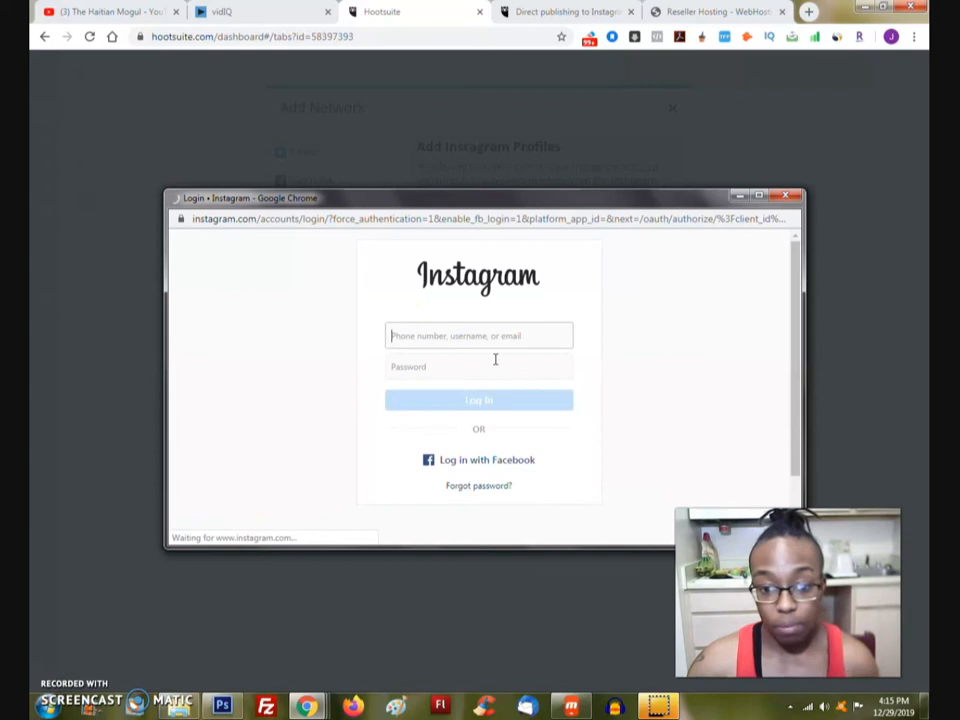
- Log in to Instagram as thehaitianmo
type("thehaitianmogul")
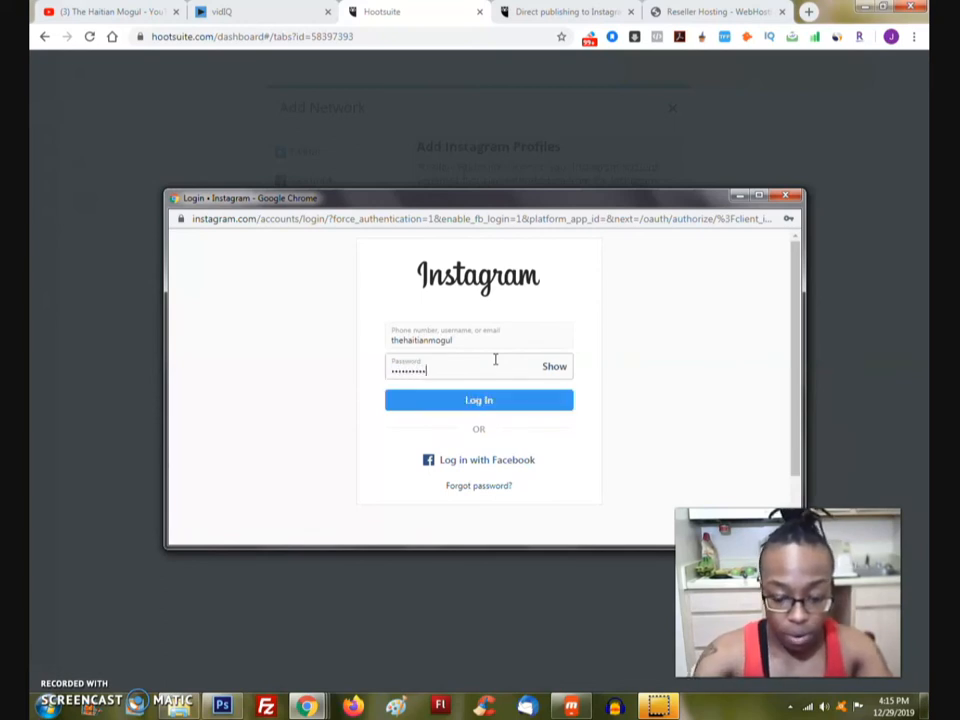
left_click(478, 400)
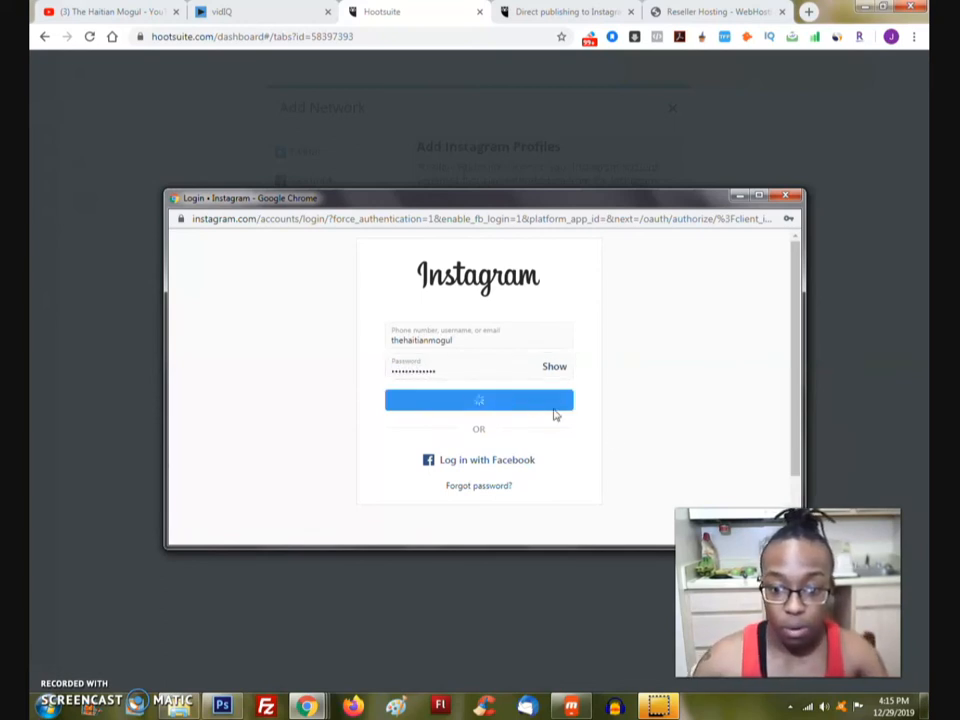
left_click(478, 399)
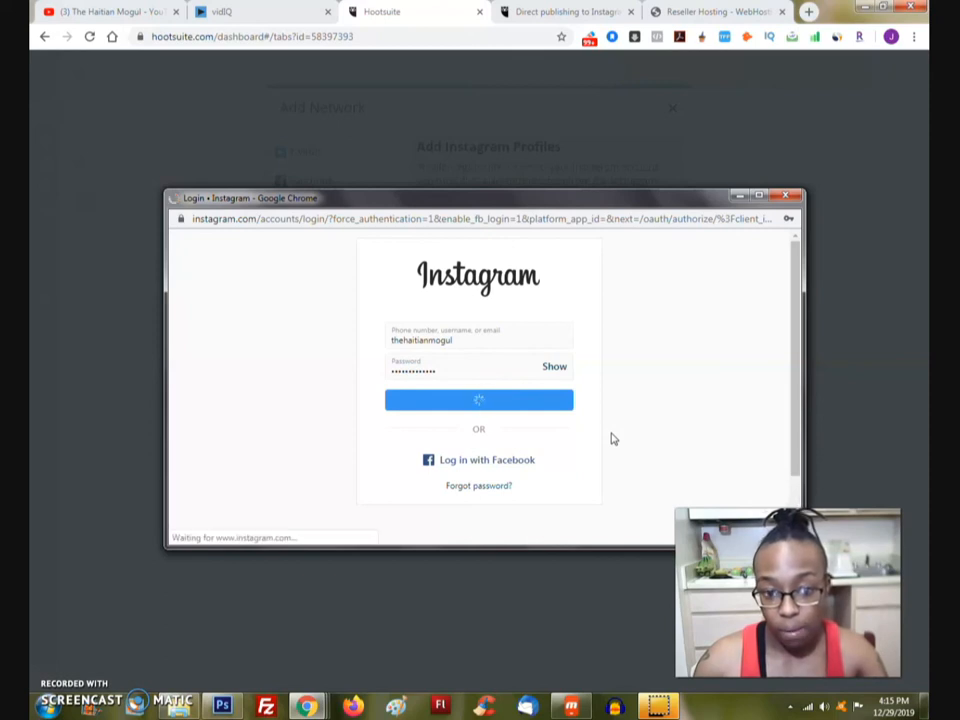
left_click(478, 400)
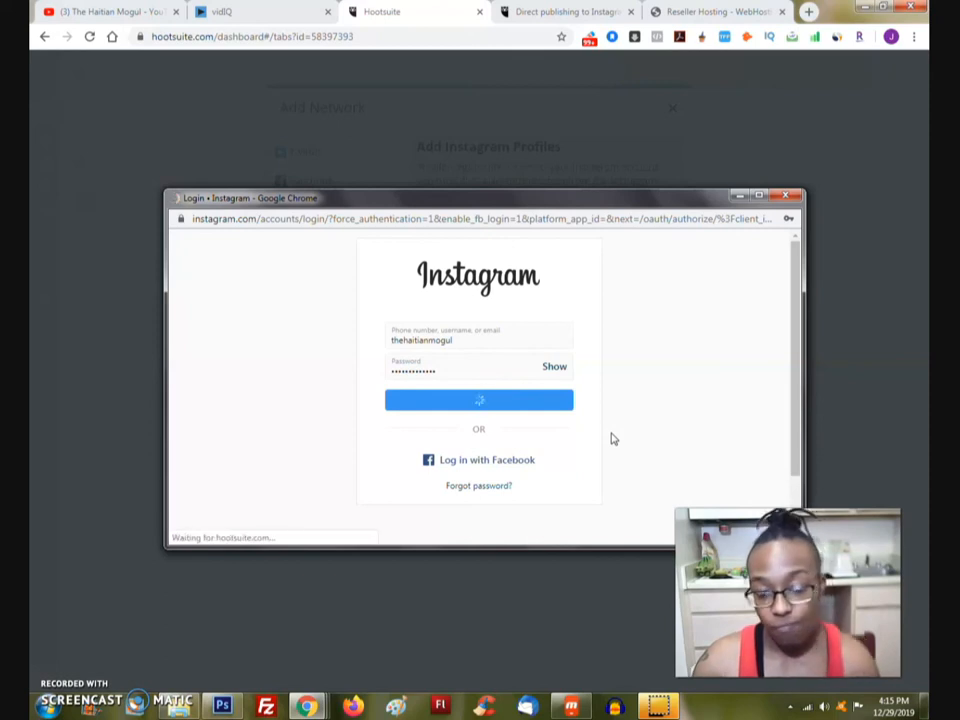
left_click(478, 400)
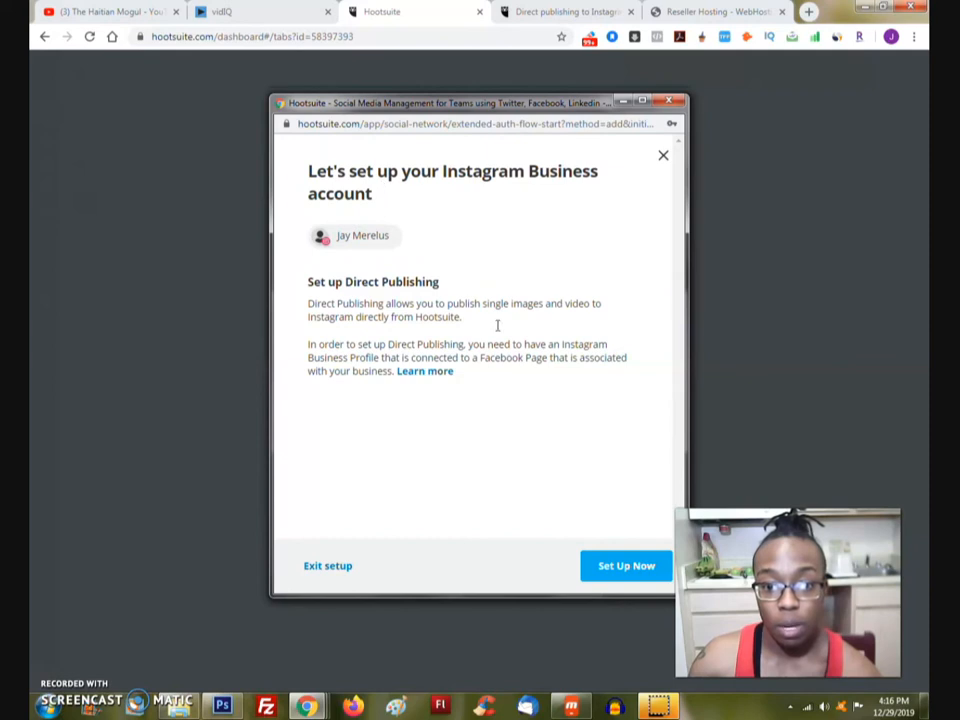
mouse_move(565, 499)
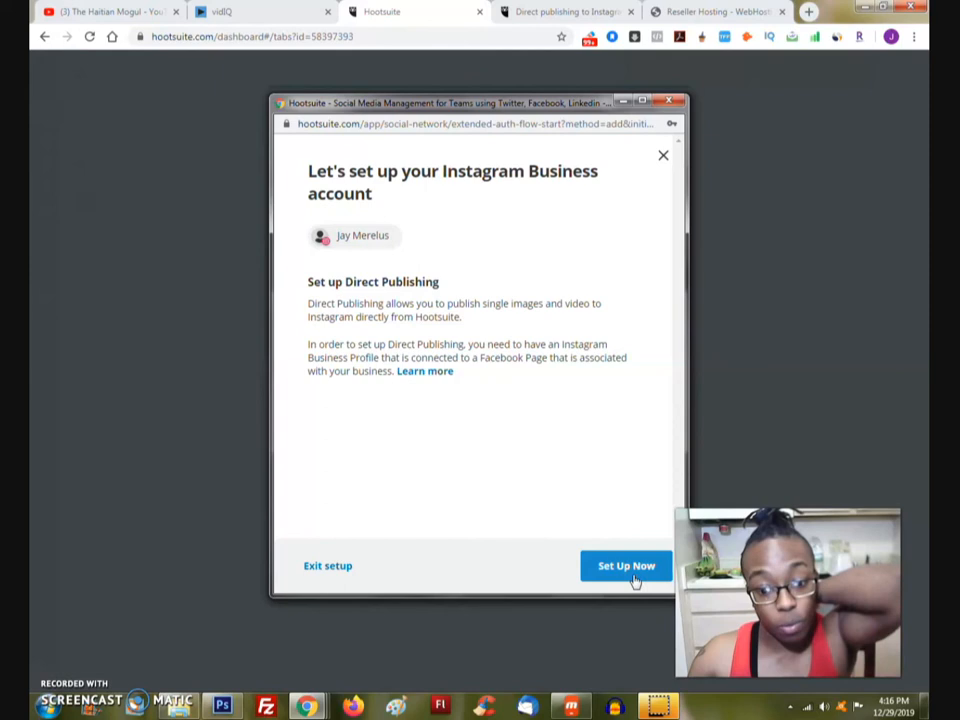
- Start Instagram direct publishing setup and authenticate with Facebook
left_click(625, 566)
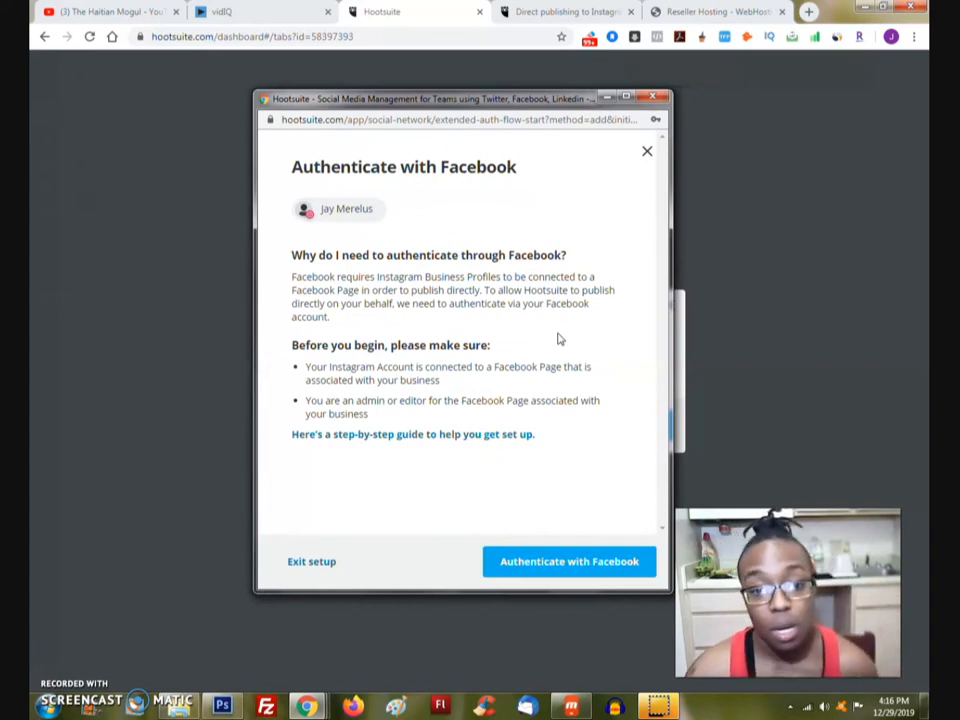
mouse_move(564, 334)
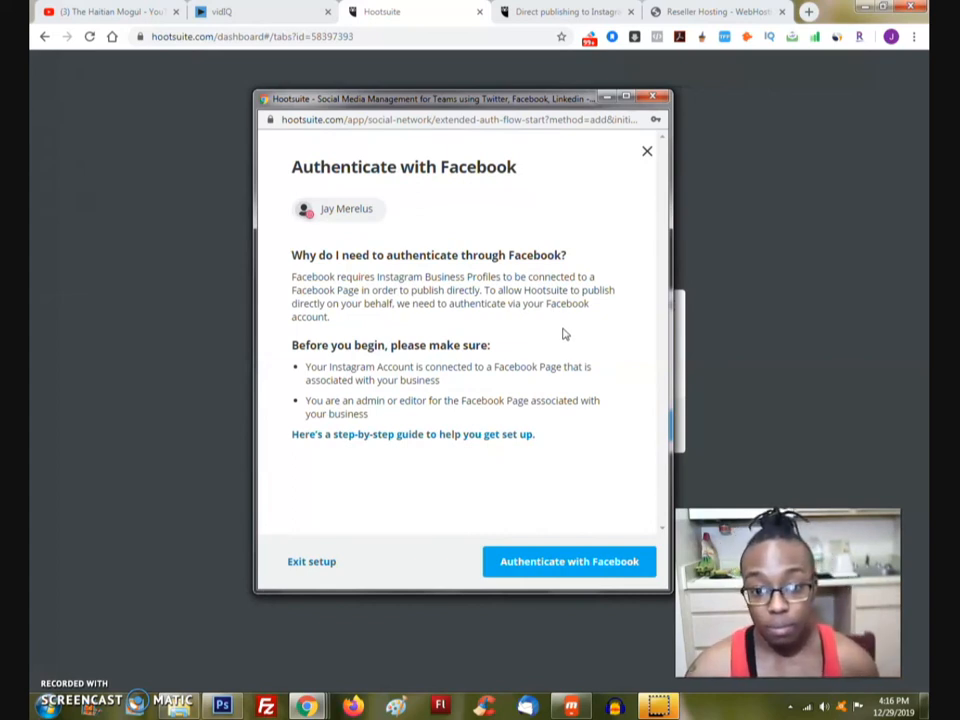
mouse_move(624, 459)
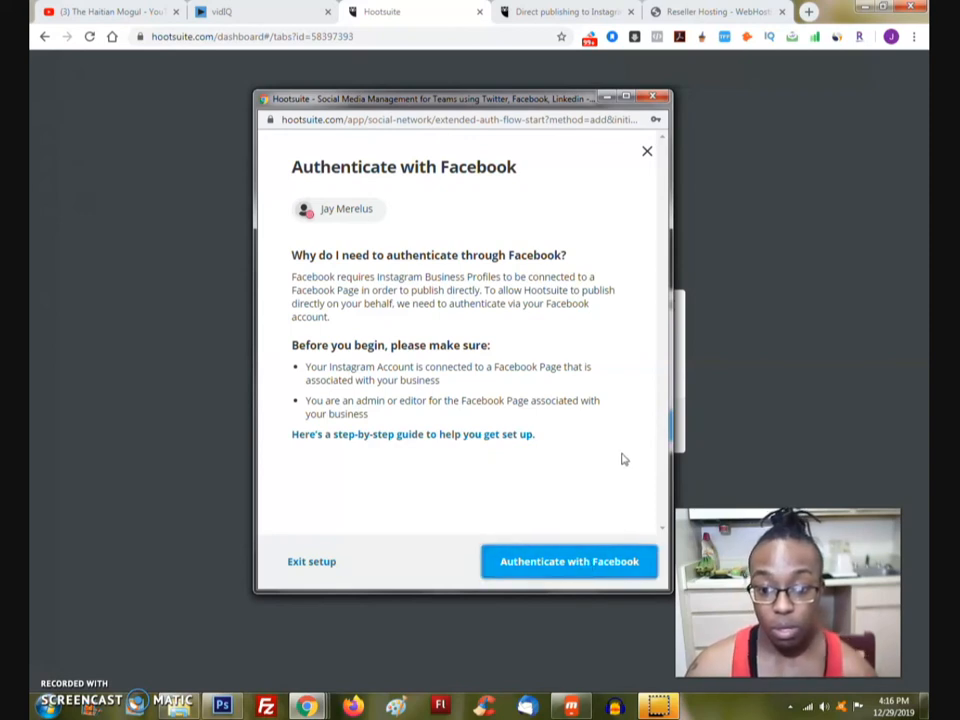
left_click(569, 561)
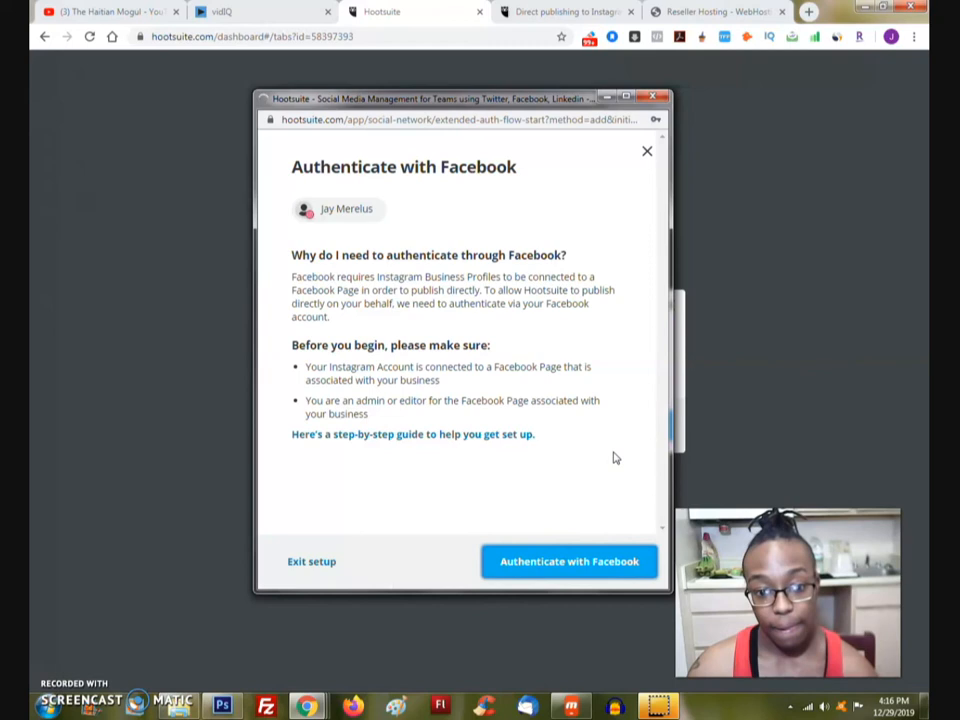
left_click(569, 561)
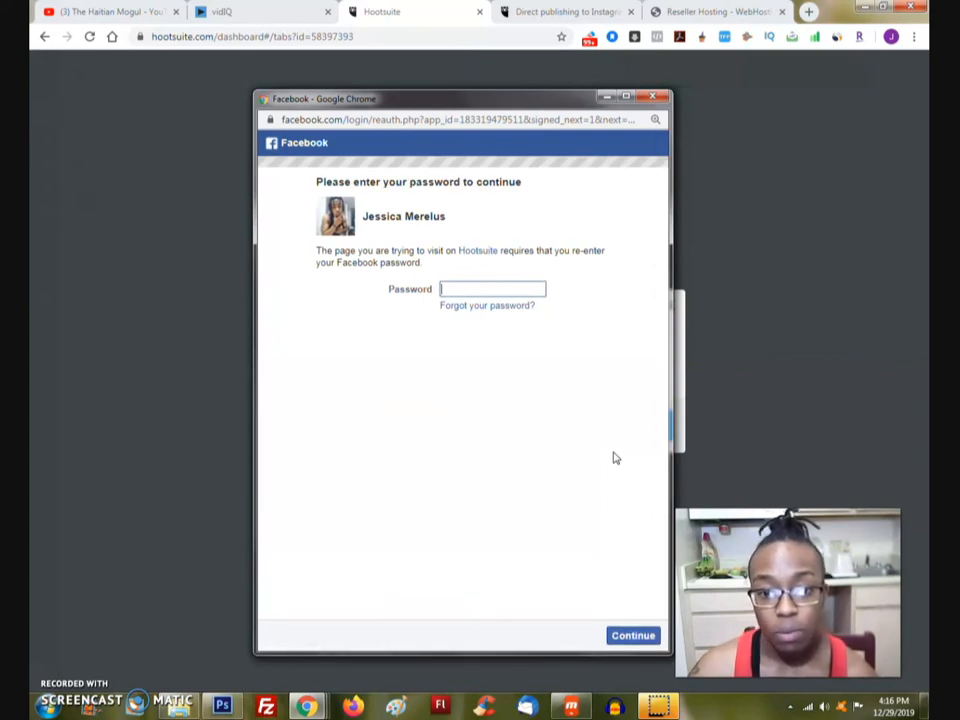
mouse_move(522, 445)
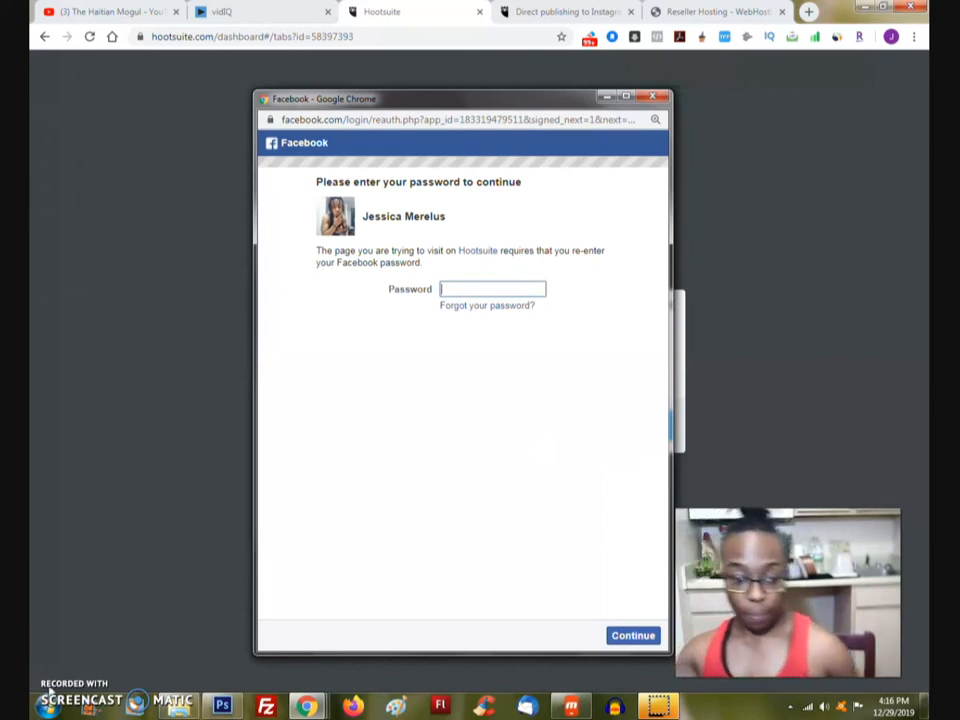
- Confirm the Facebook password and grant Hootsuite access to the Instagram account
left_click(632, 635)
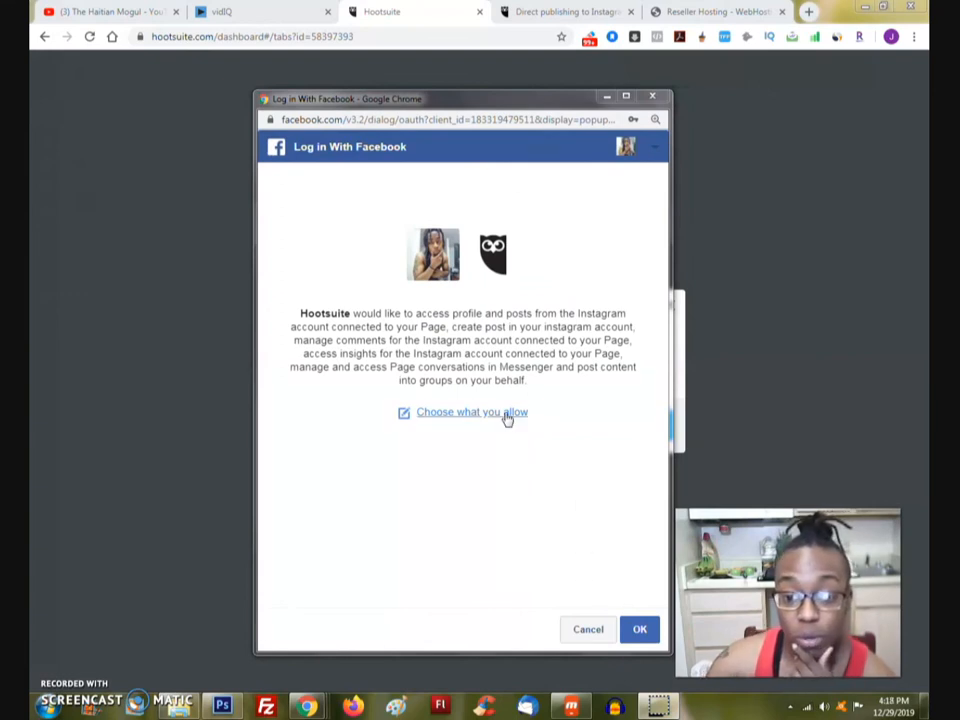
mouse_move(514, 478)
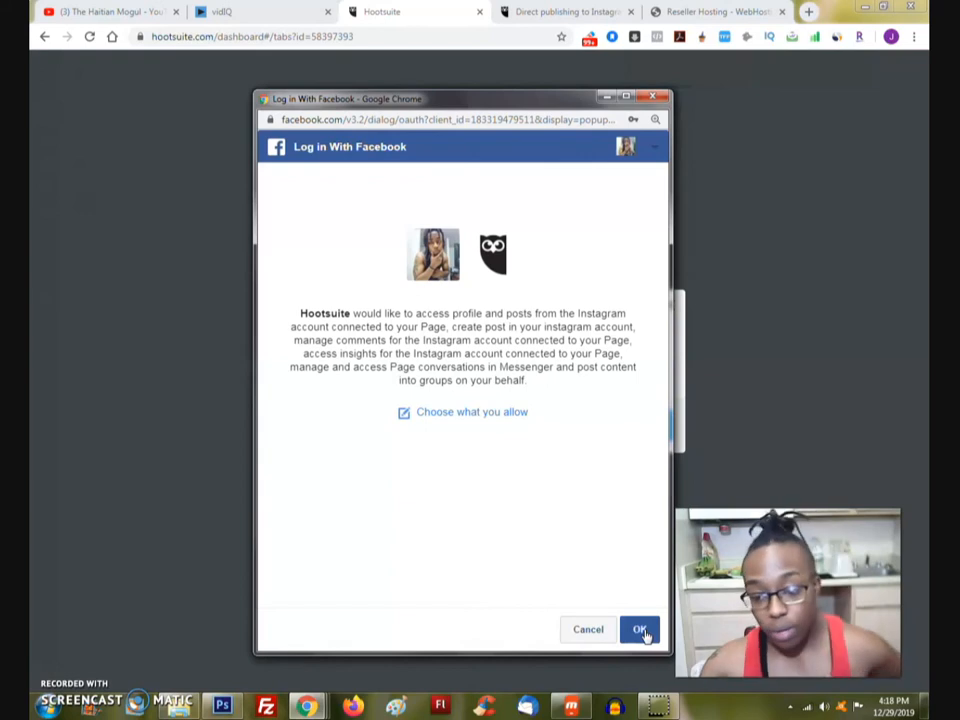
mouse_move(638, 618)
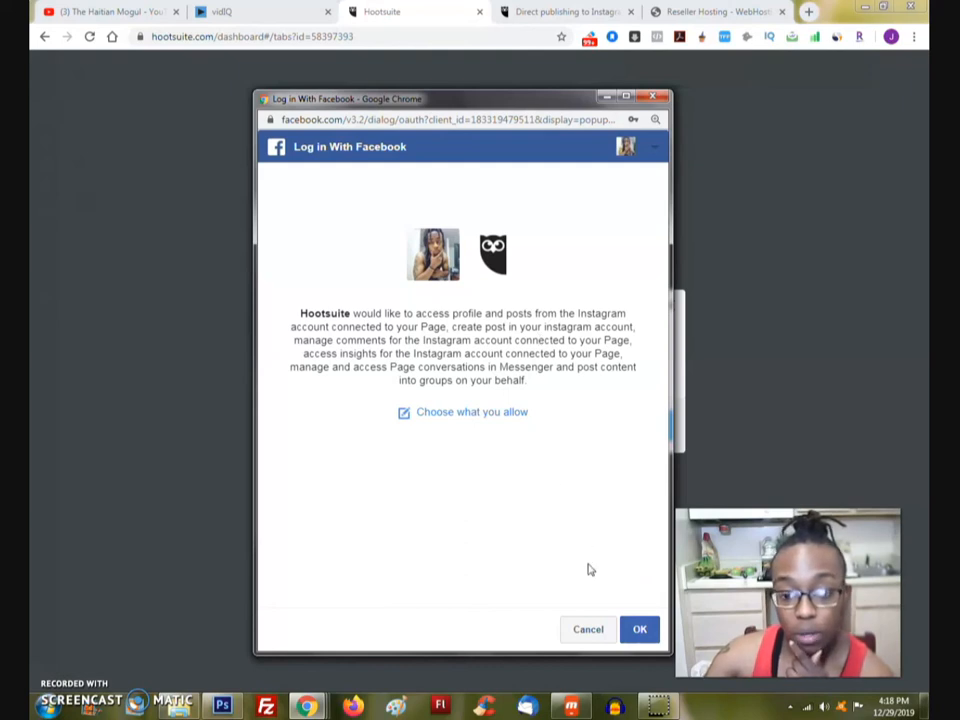
left_click(639, 629)
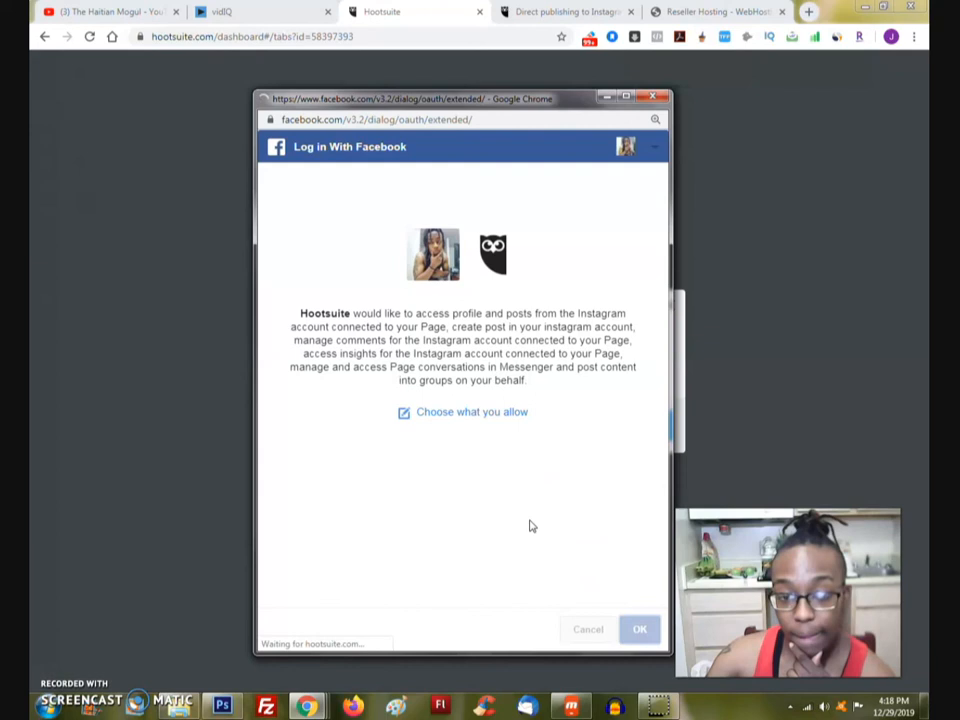
left_click(639, 629)
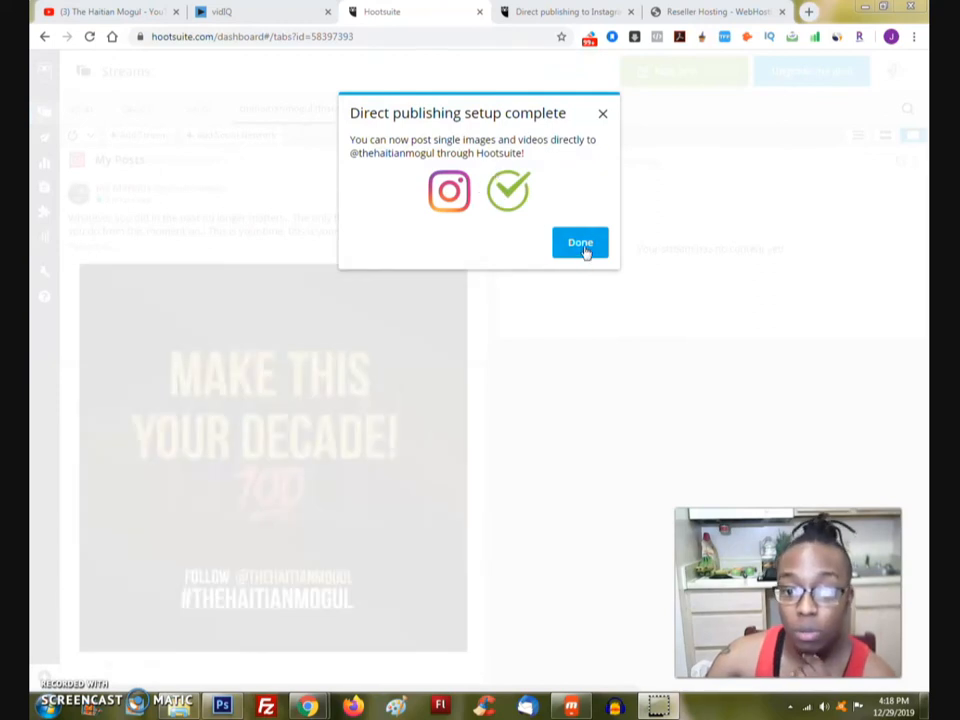
- Dismiss the direct publishing setup-complete confirmation and scroll the Instagram My Posts stream
left_click(579, 242)
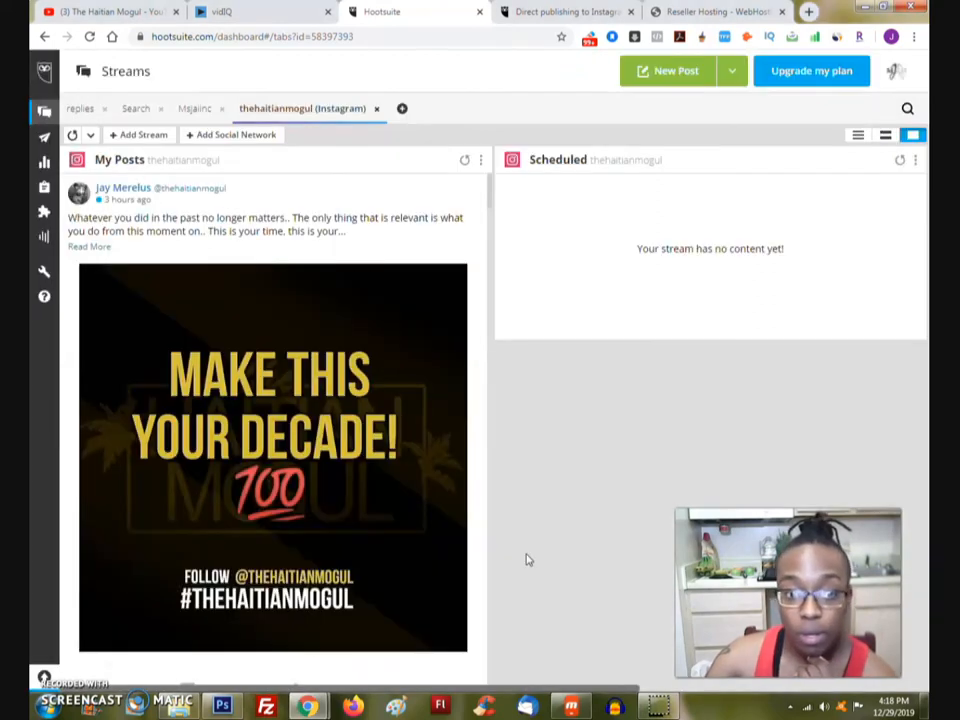
scroll("down", 3)
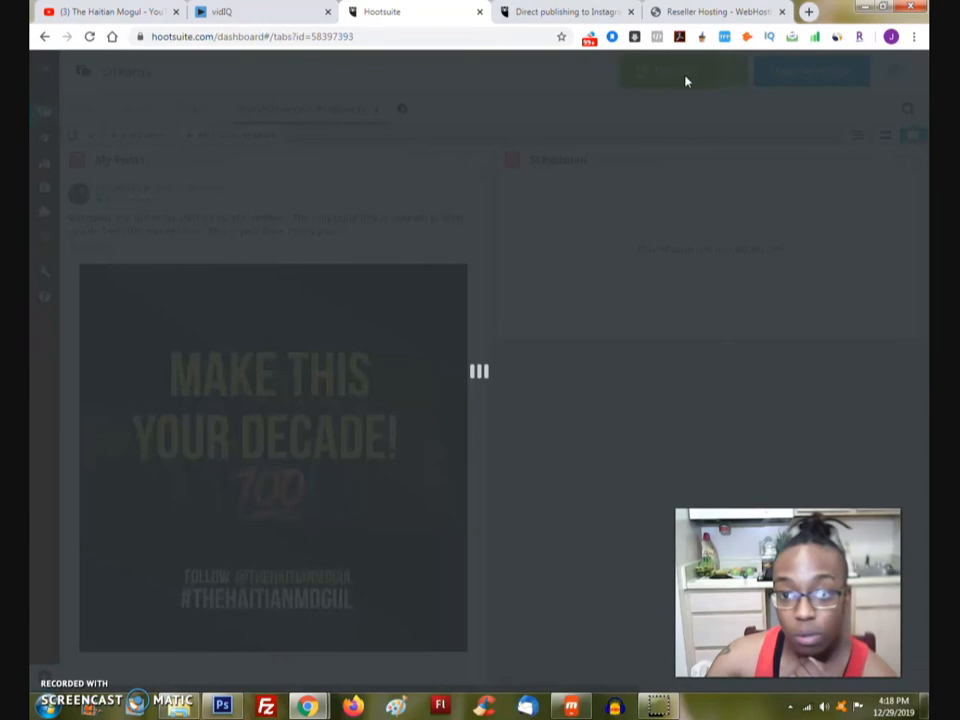
mouse_move(615, 206)
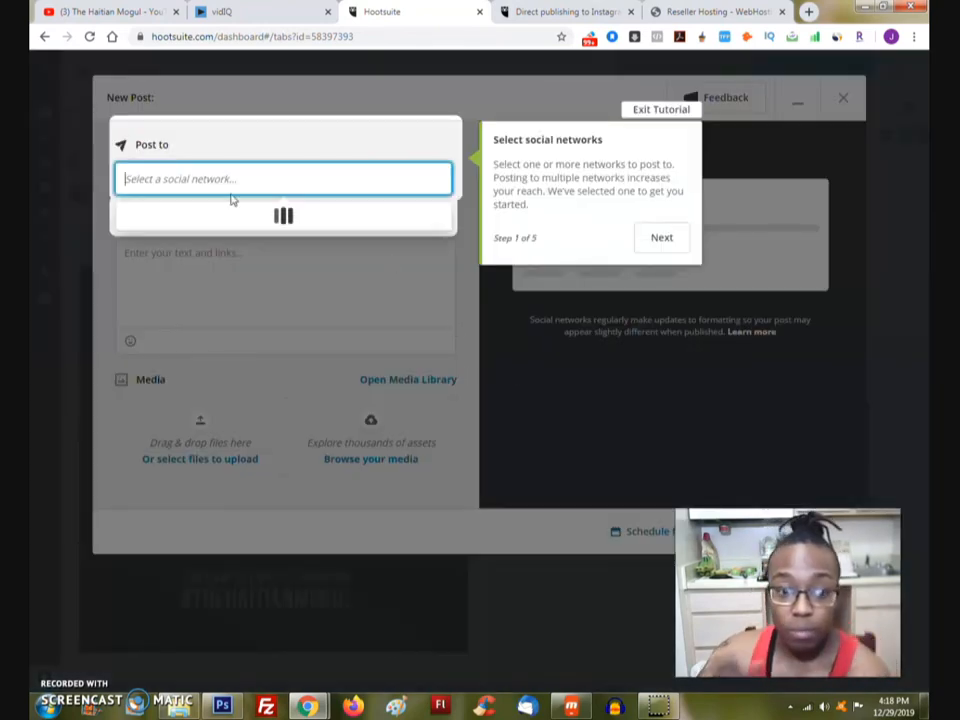
- Target the direct-publishing Instagram Business account in Post to and skip the first tutorial tip
left_click(283, 178)
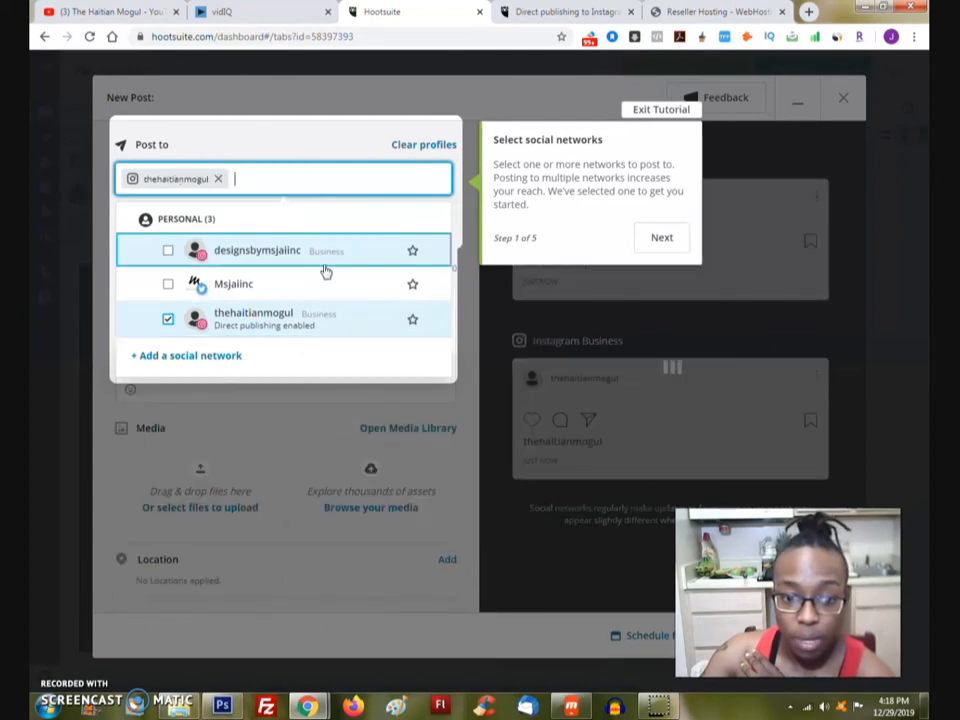
mouse_move(322, 313)
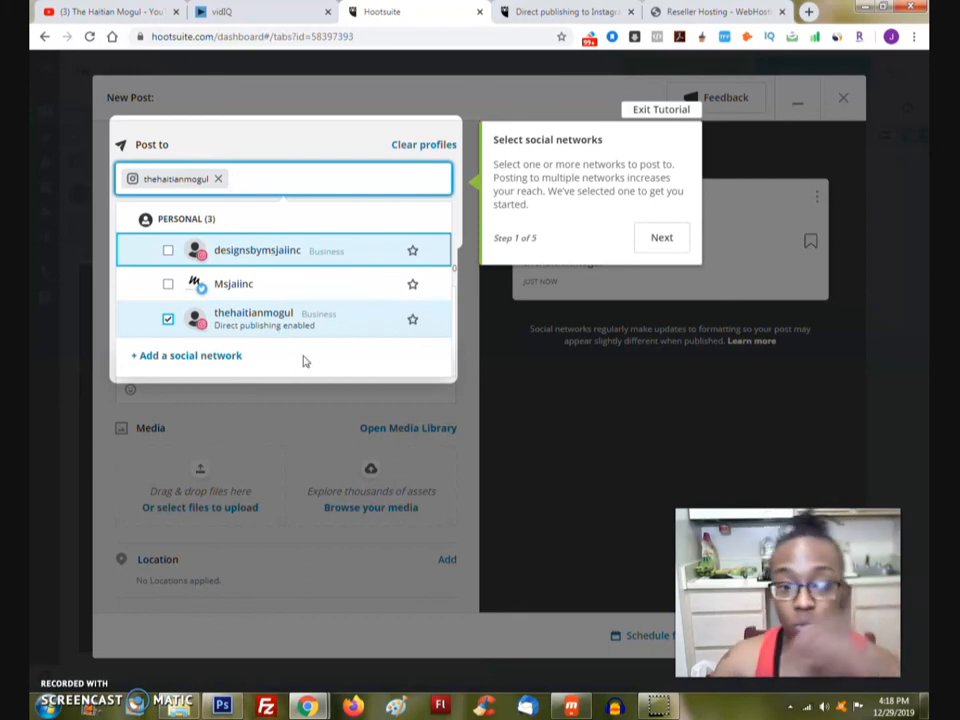
mouse_move(251, 339)
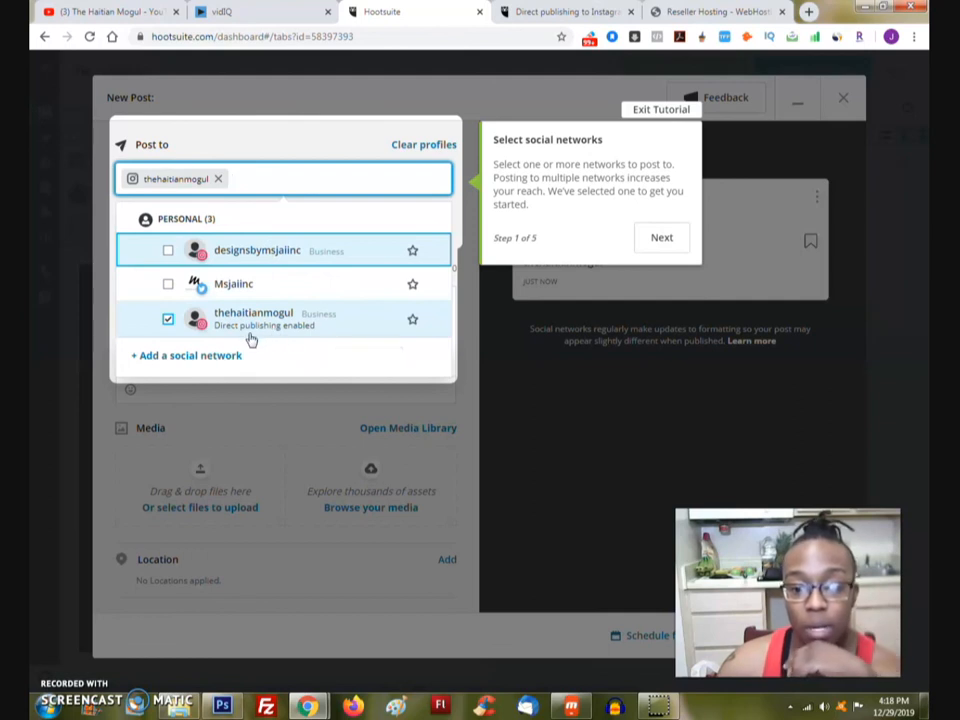
mouse_move(525, 259)
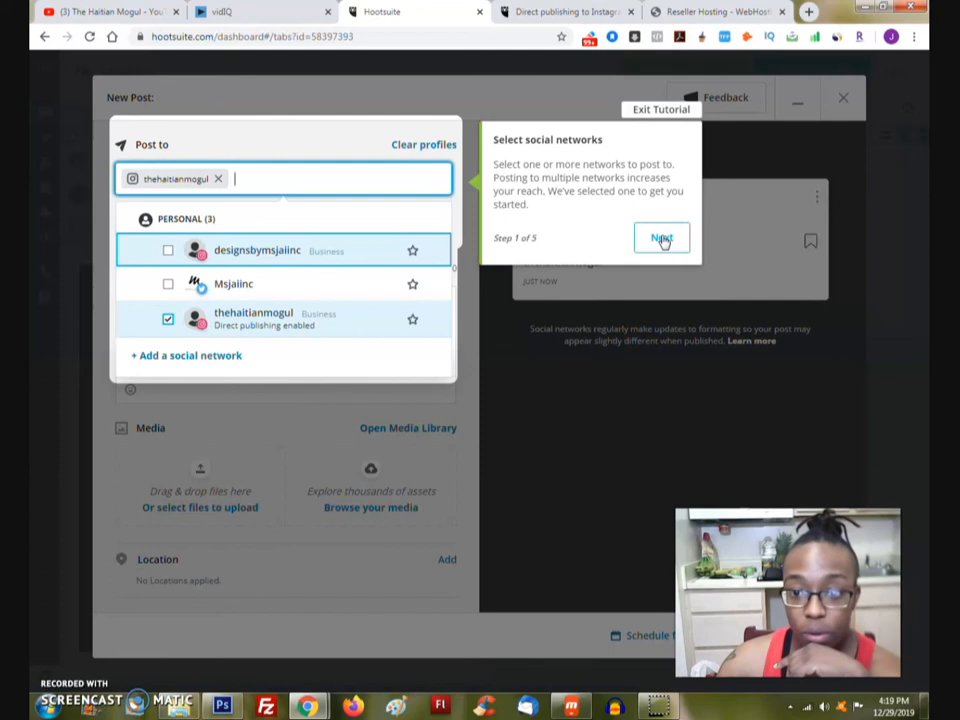
left_click(661, 238)
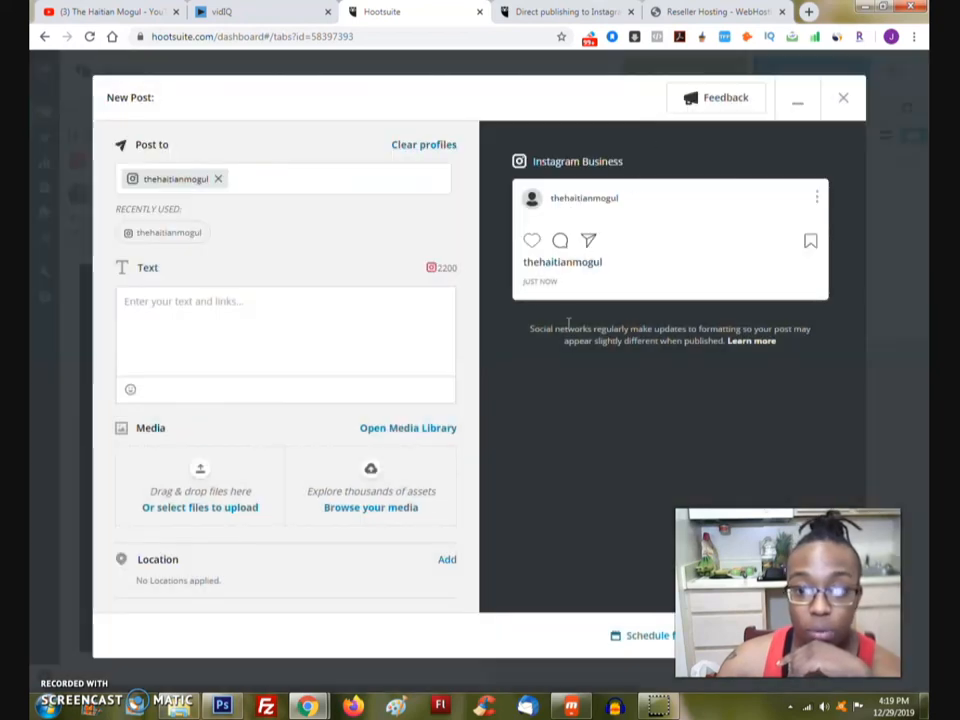